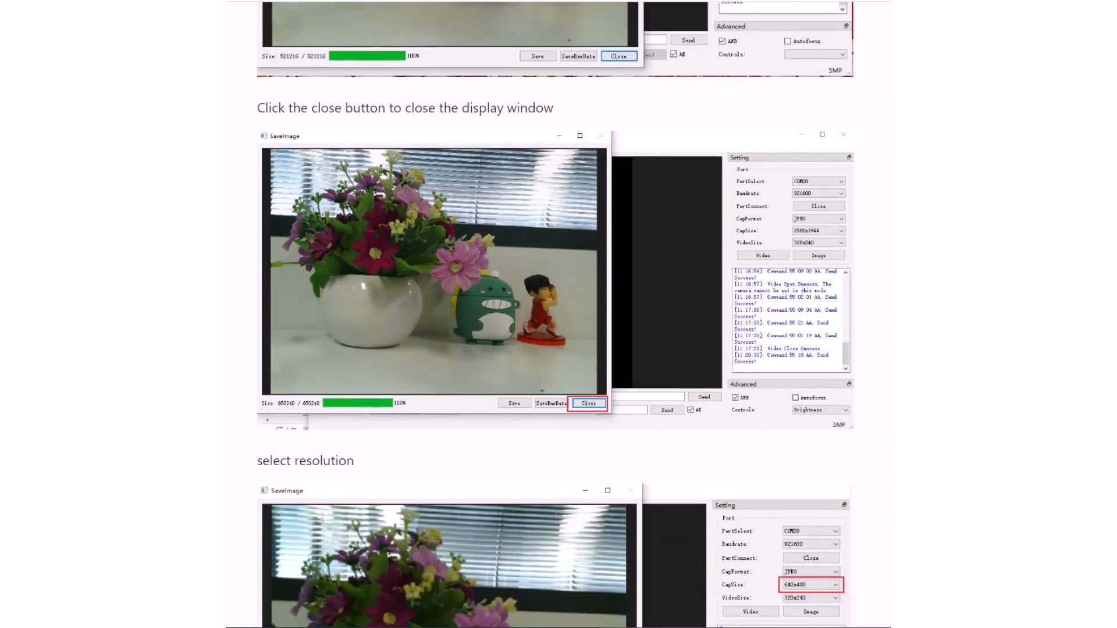
- Scroll the Arducam Mega GUI guide past Gain, Brightness and Contrast control to EV control
scroll(down, 3)
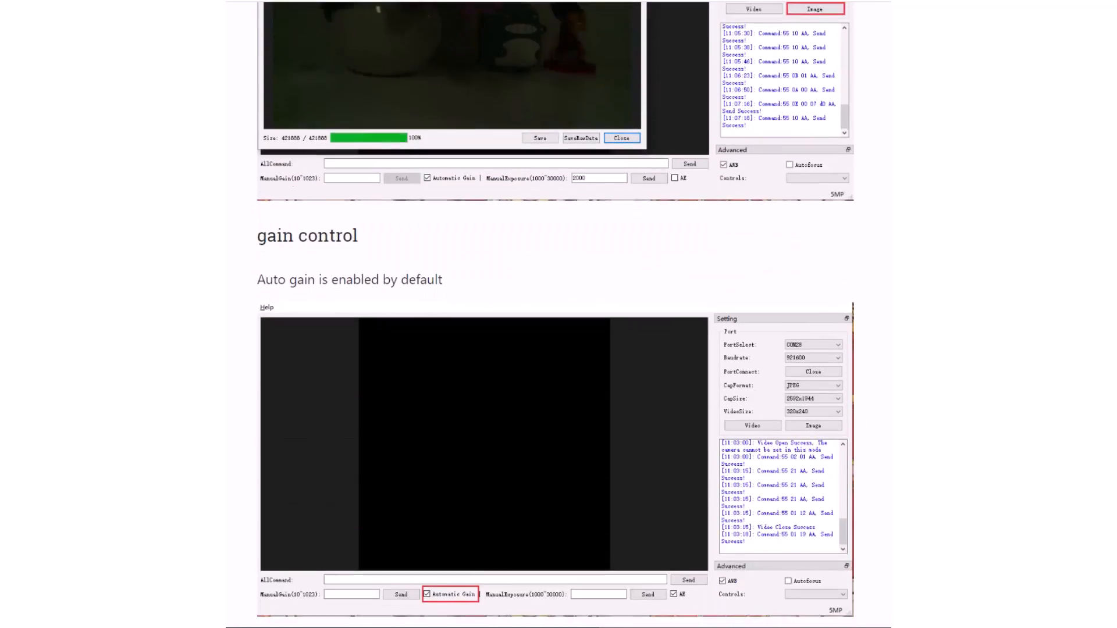
scroll(down, 3)
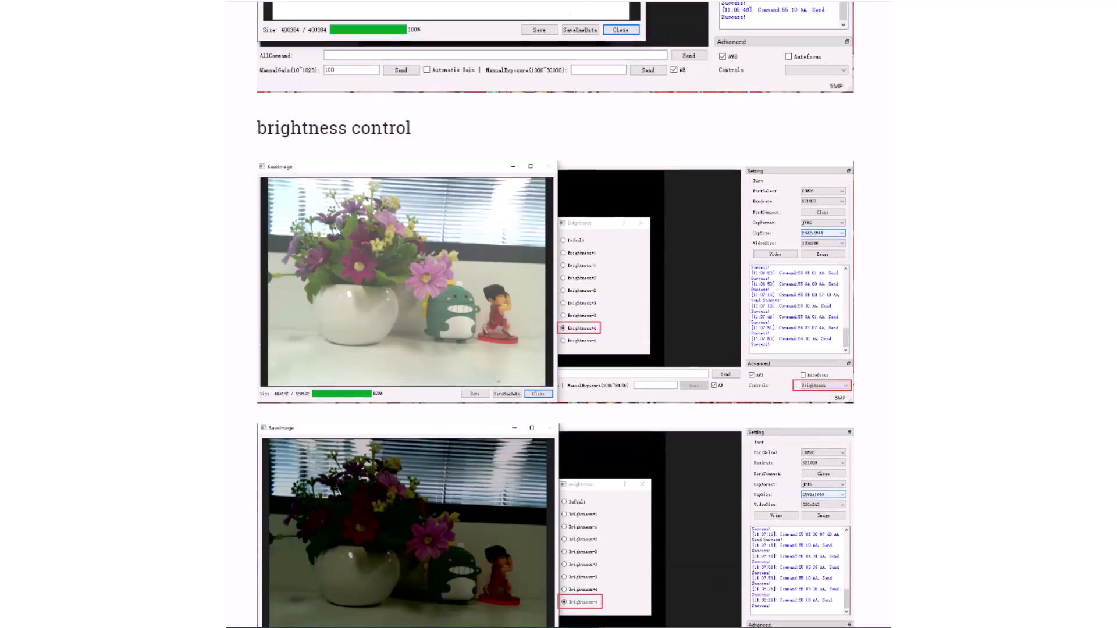
scroll(down, 3)
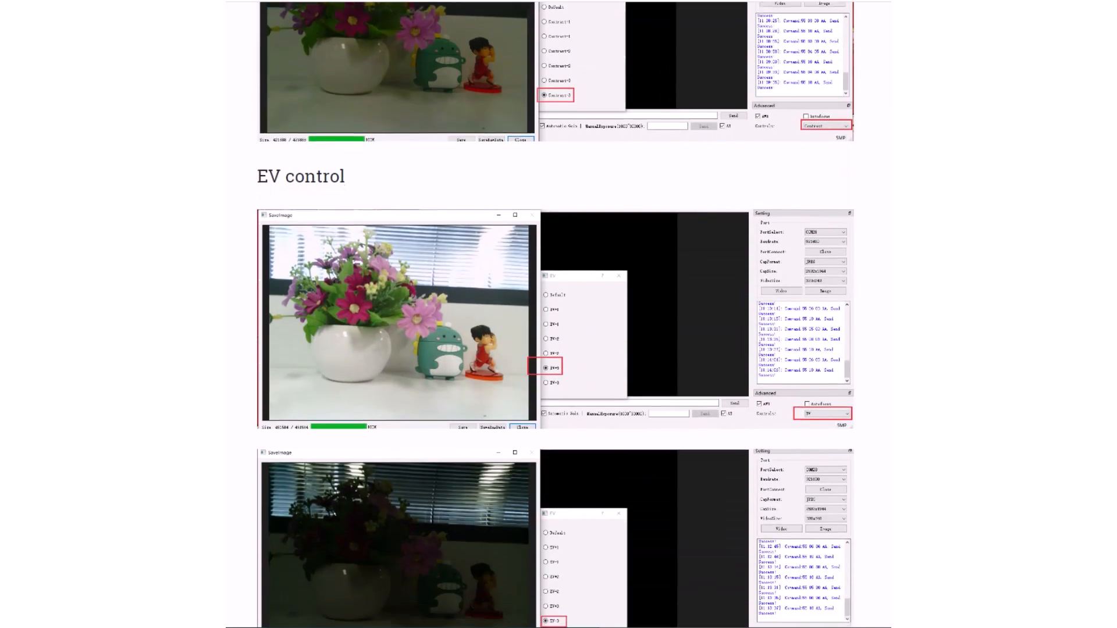
scroll(down, 3)
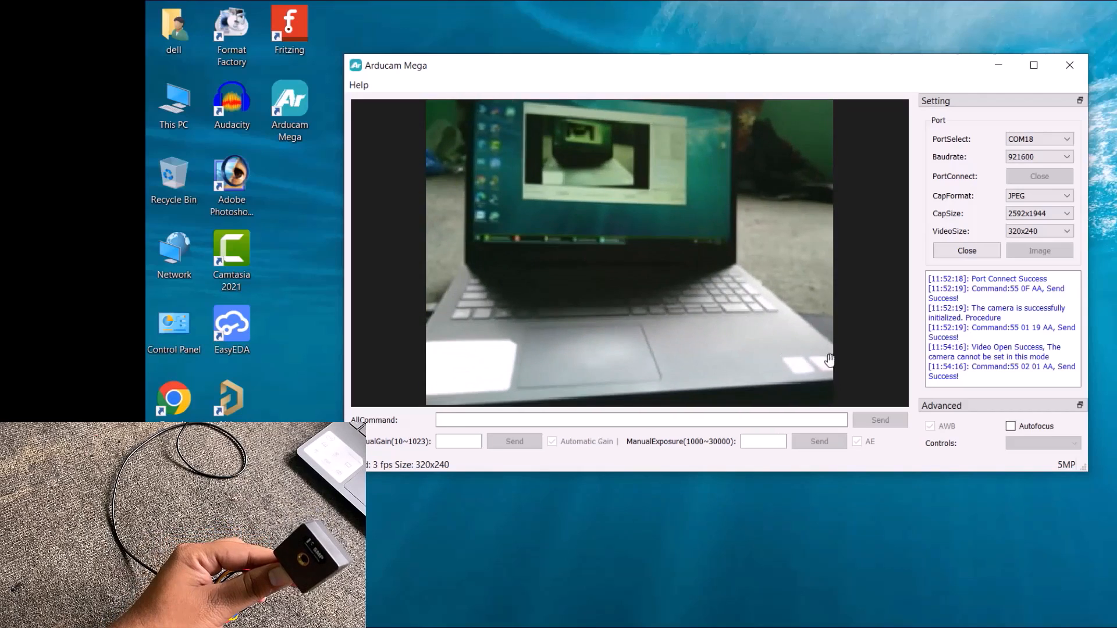
click(1011, 426)
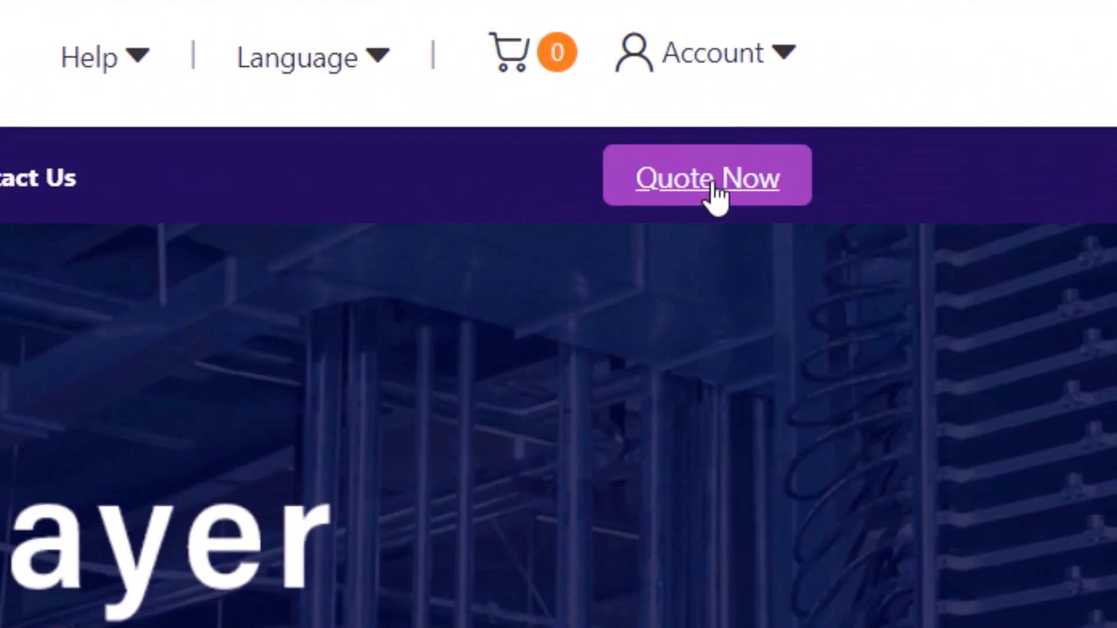
click(706, 177)
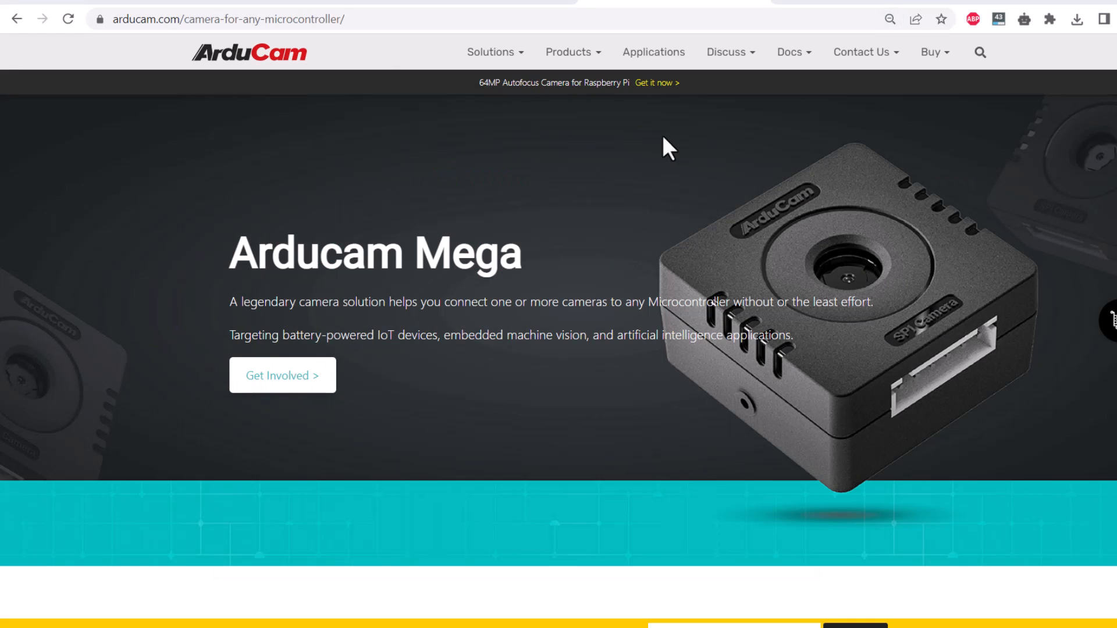
- Scroll the Arducam Mega product page down to the 'Proprietary IP in The Chip' section
scroll(down, 3)
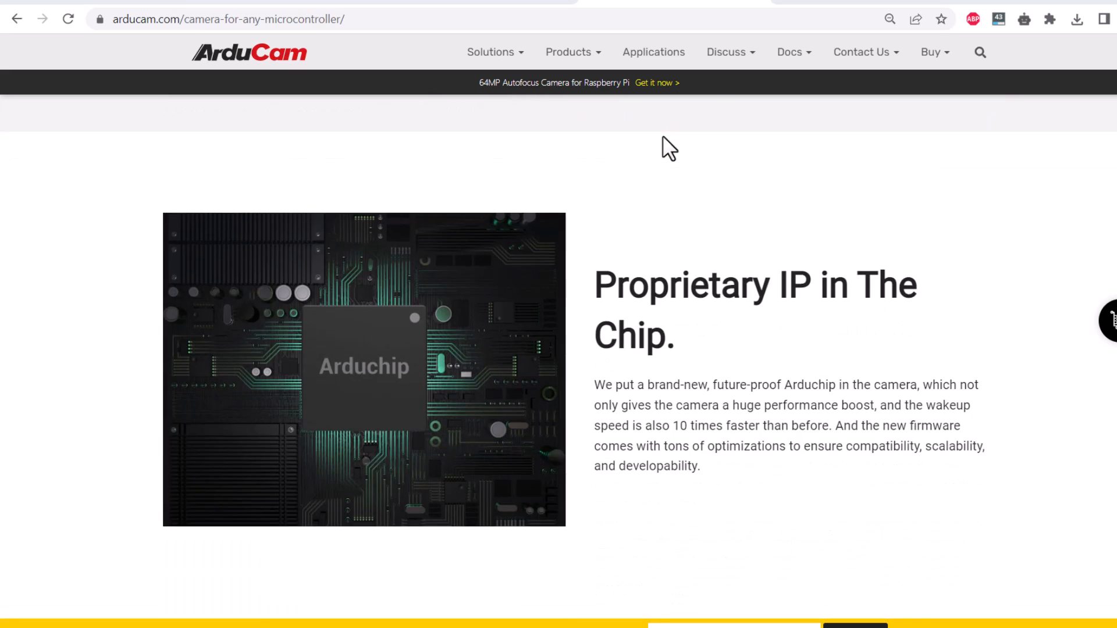
click(104, 39)
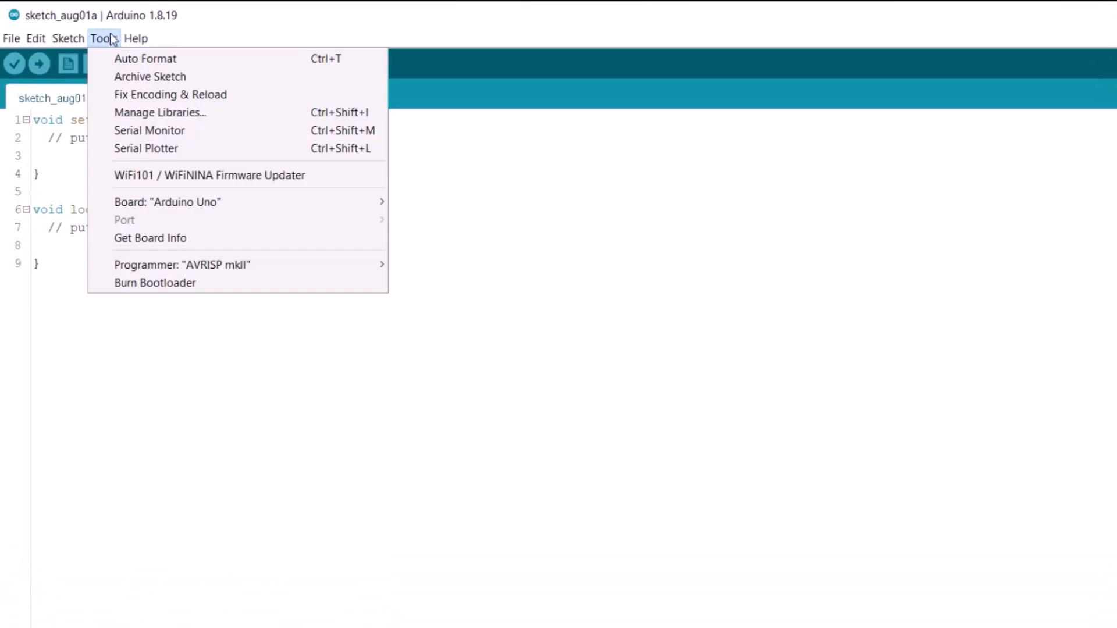
mouse_move(167, 201)
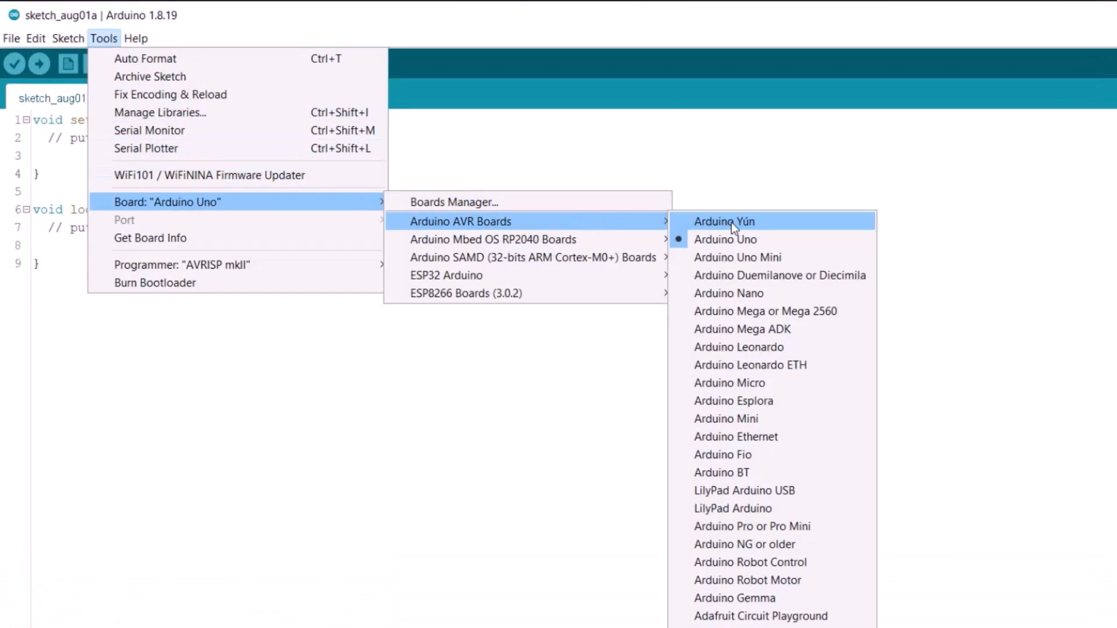
click(453, 202)
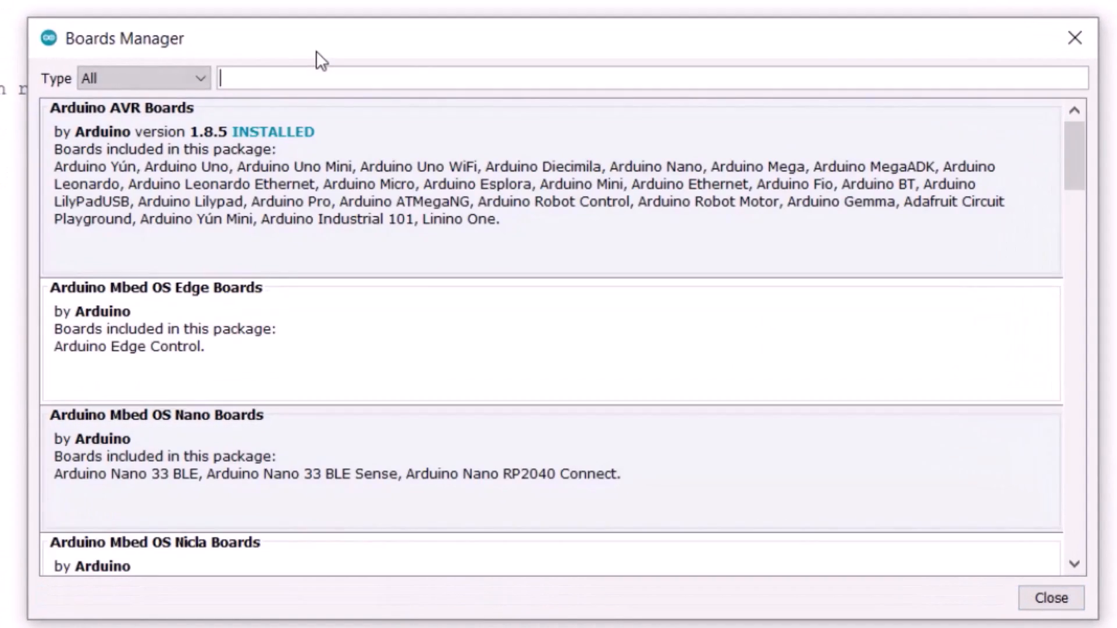
text(pico)
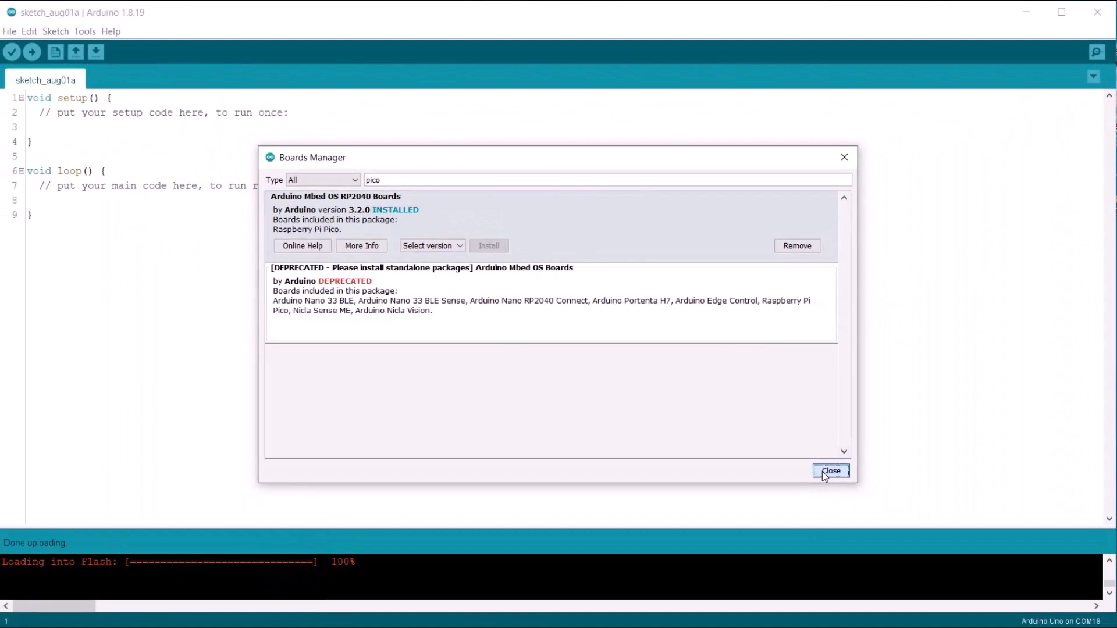
click(831, 471)
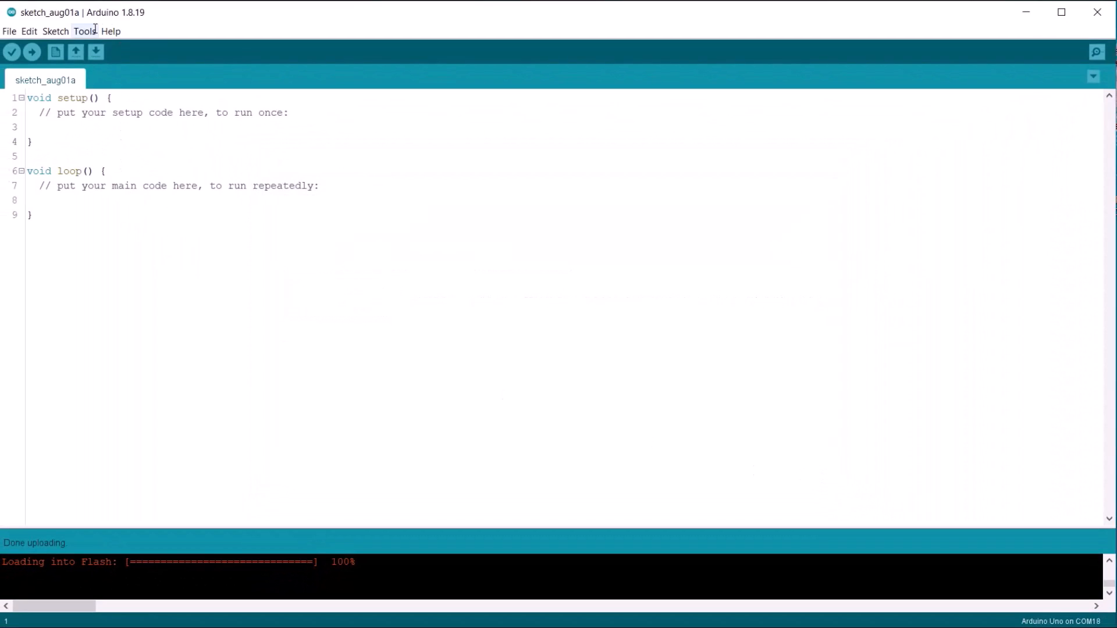
click(84, 31)
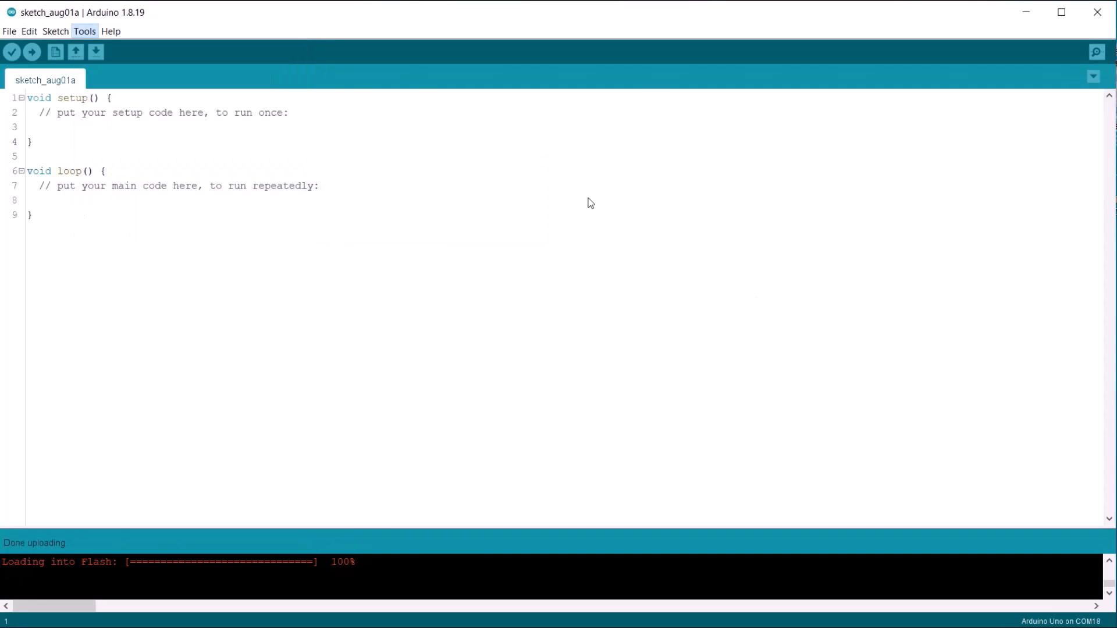
click(84, 30)
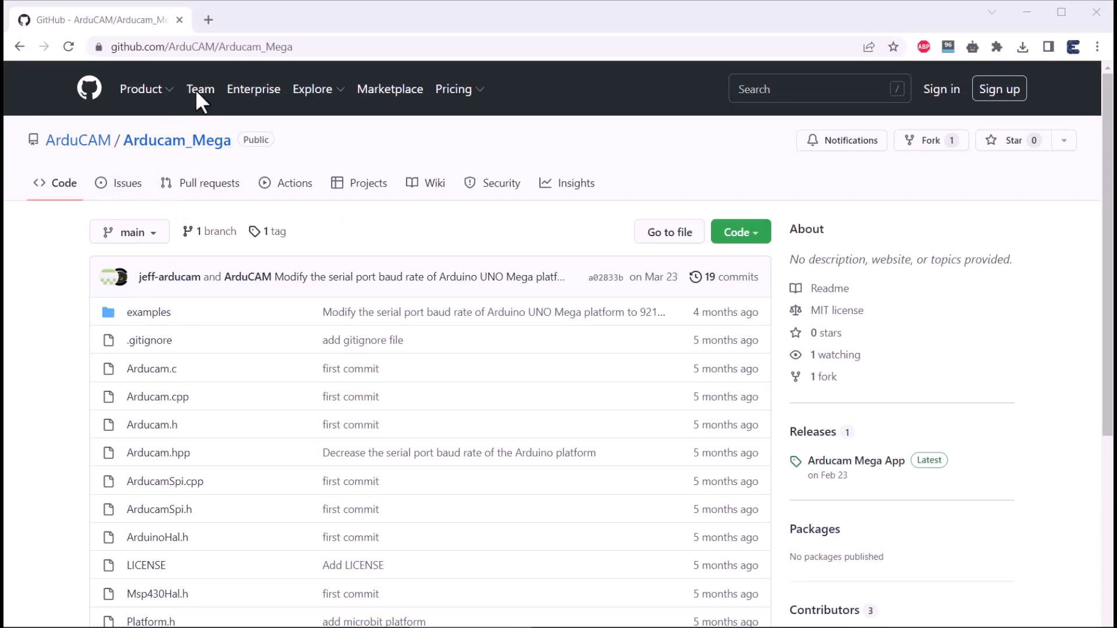
- Download the ArduCAM/Arducam_Mega GitHub repository as a ZIP from the Code button
click(202, 47)
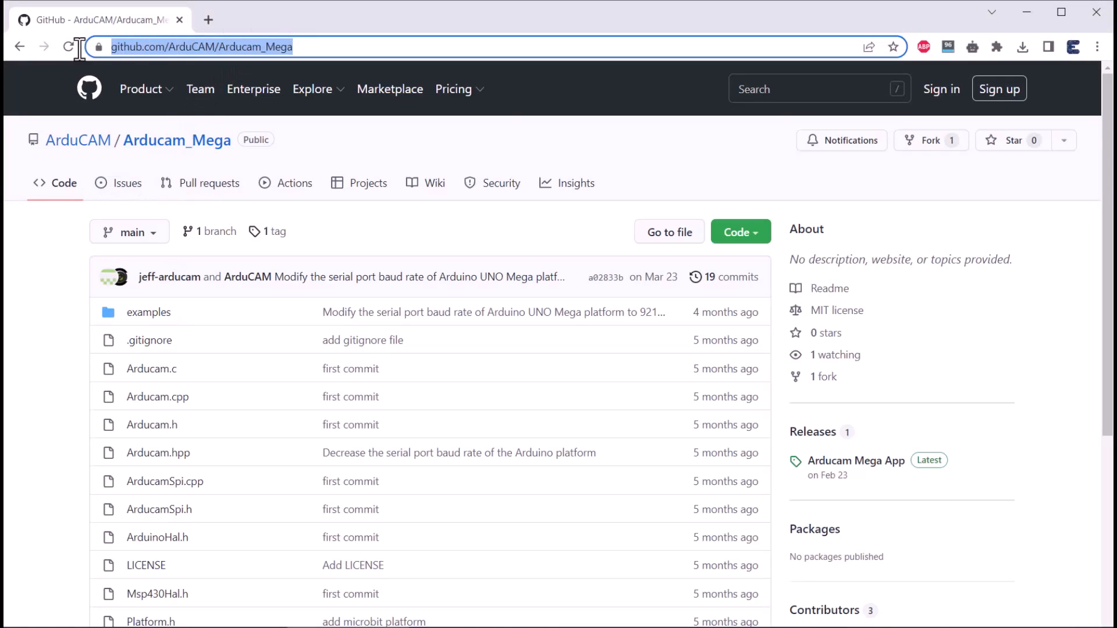
double_click(77, 139)
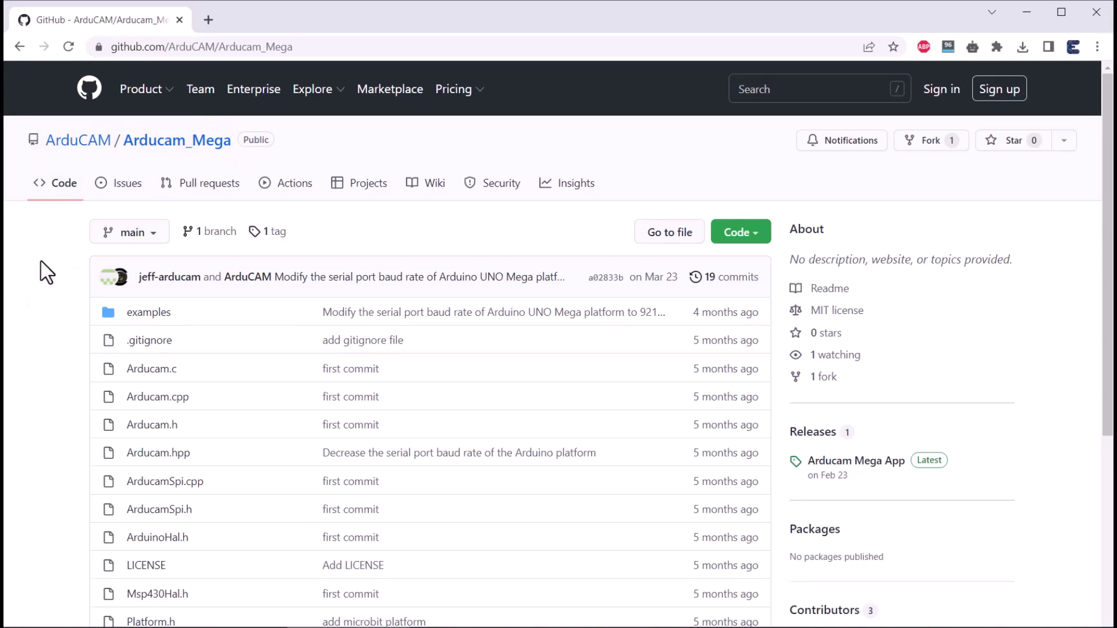
scroll(down, 3)
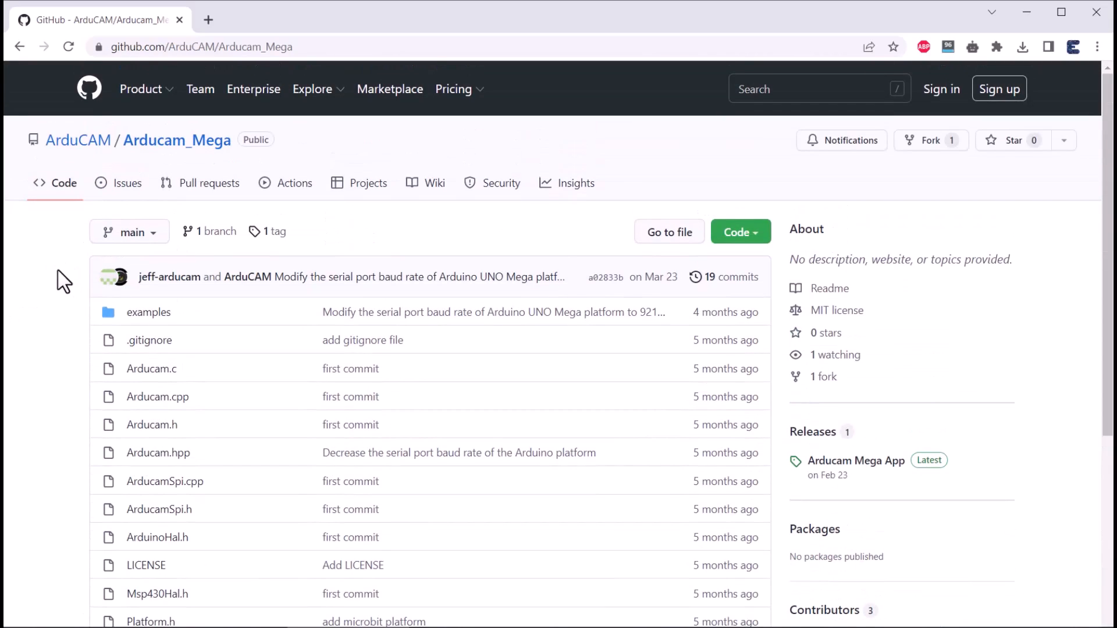
mouse_move(740, 232)
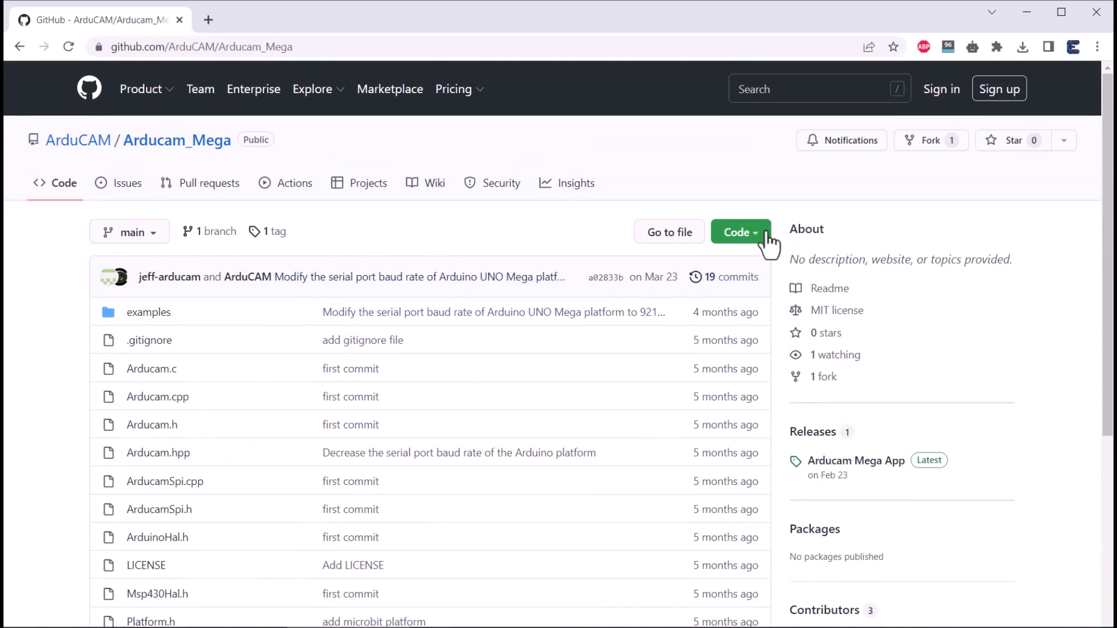
click(740, 231)
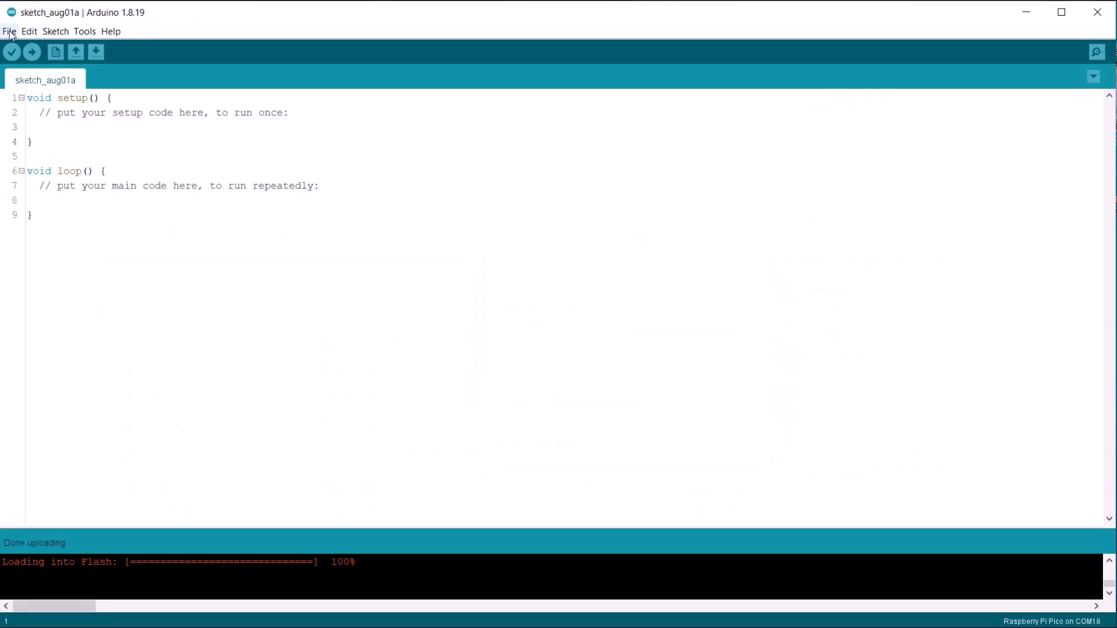
- Open the full_featured example and view its ArducamLink.h and ArducamLink.cpp tabs
click(9, 31)
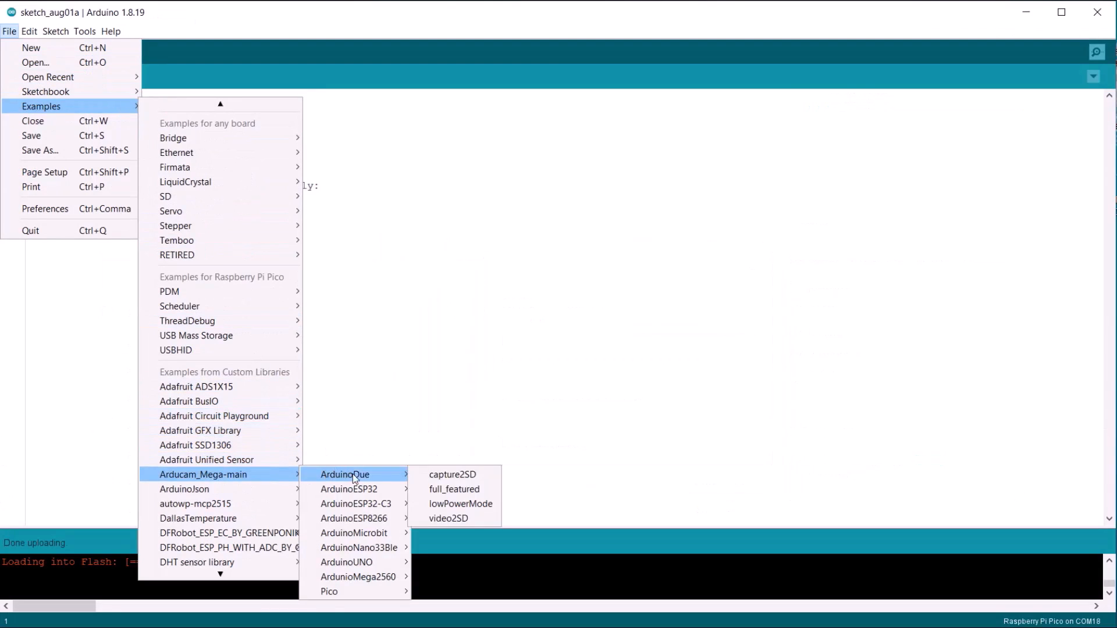
mouse_move(328, 591)
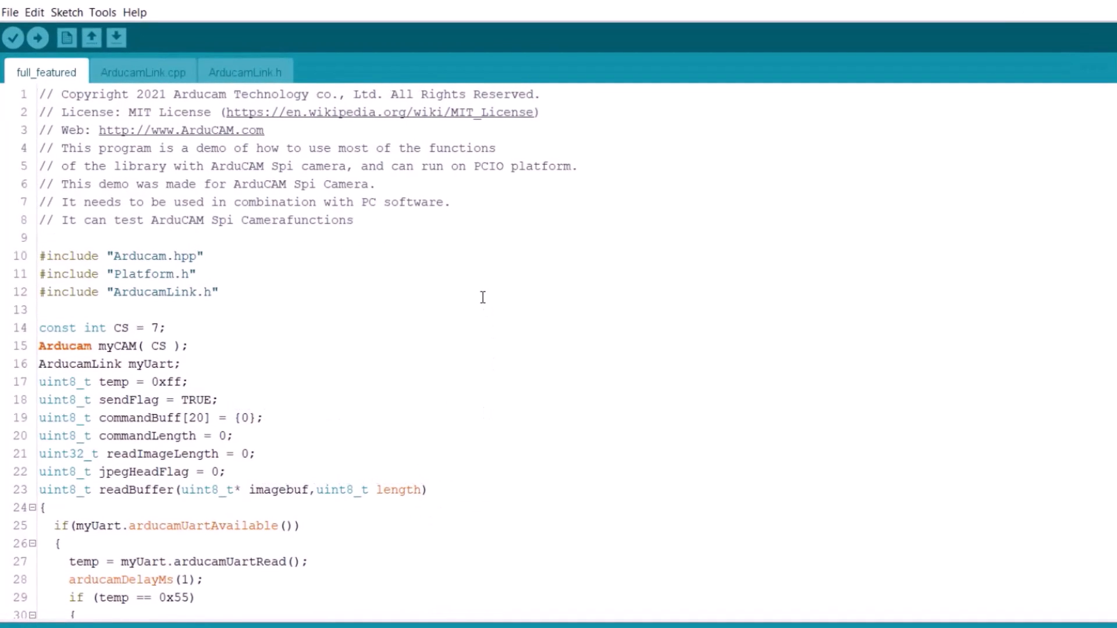
scroll(down, 3)
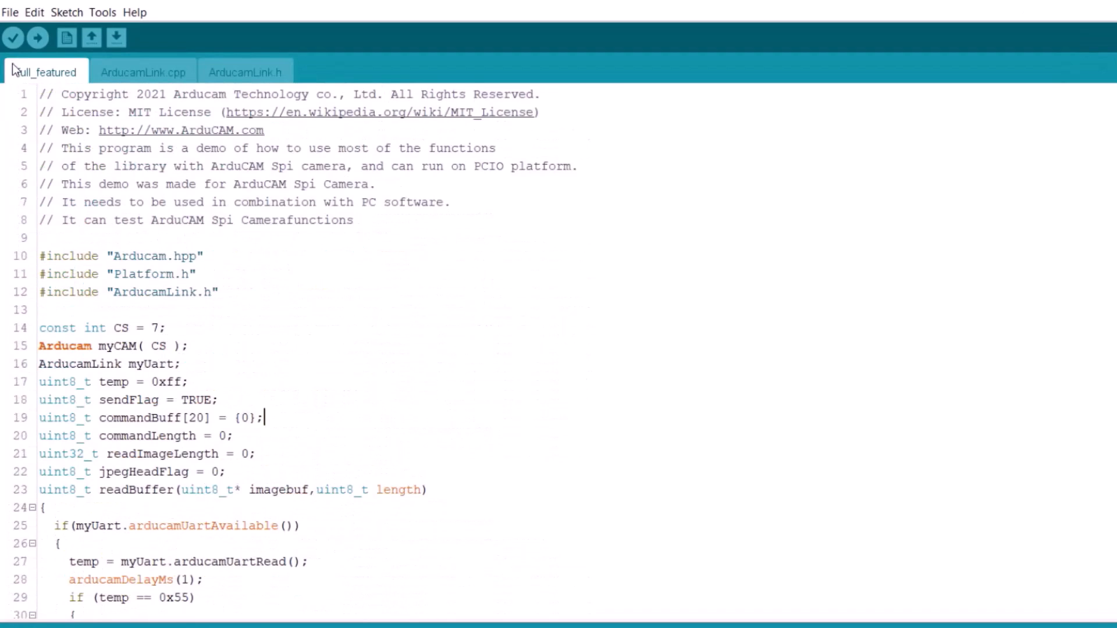
click(245, 72)
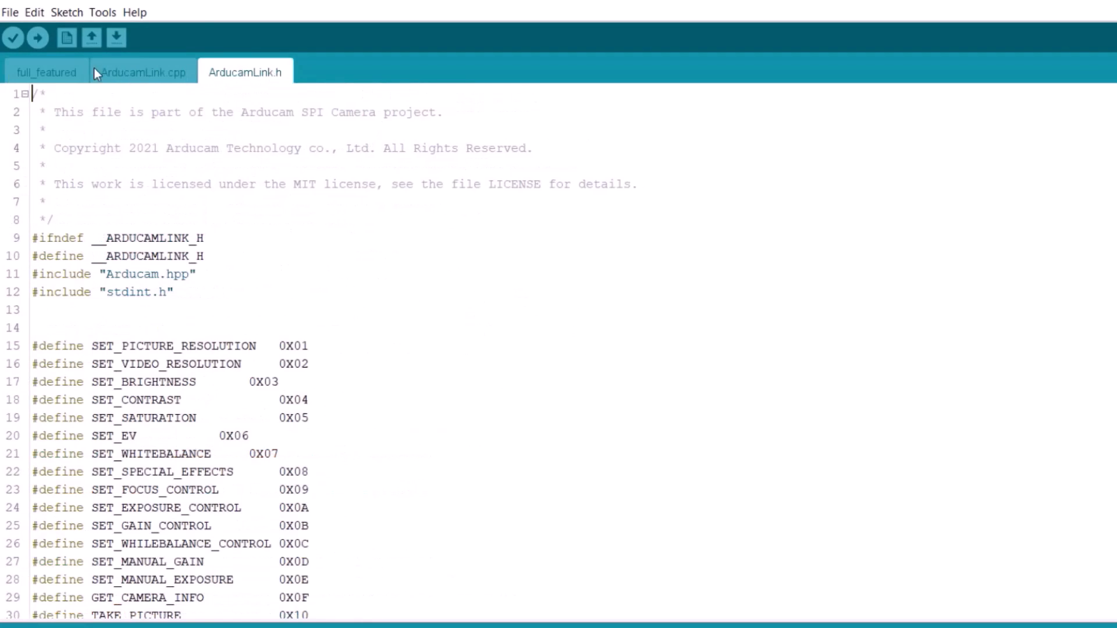
click(46, 72)
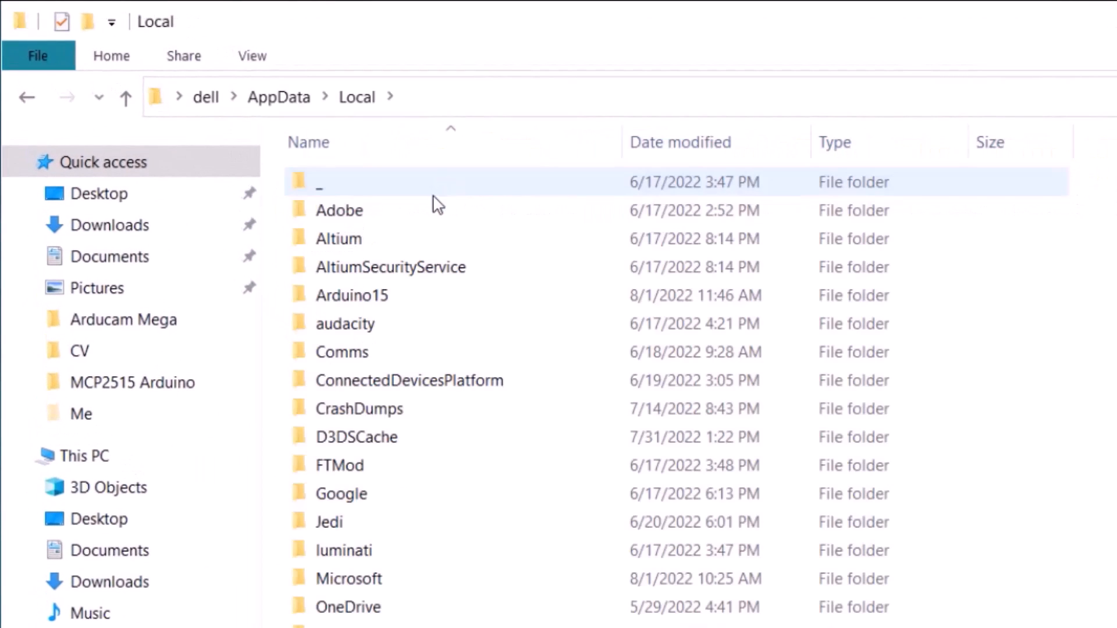
- Open the pins_arduino.h search result found under AppData\Local\Arduino15\packages
double_click(351, 295)
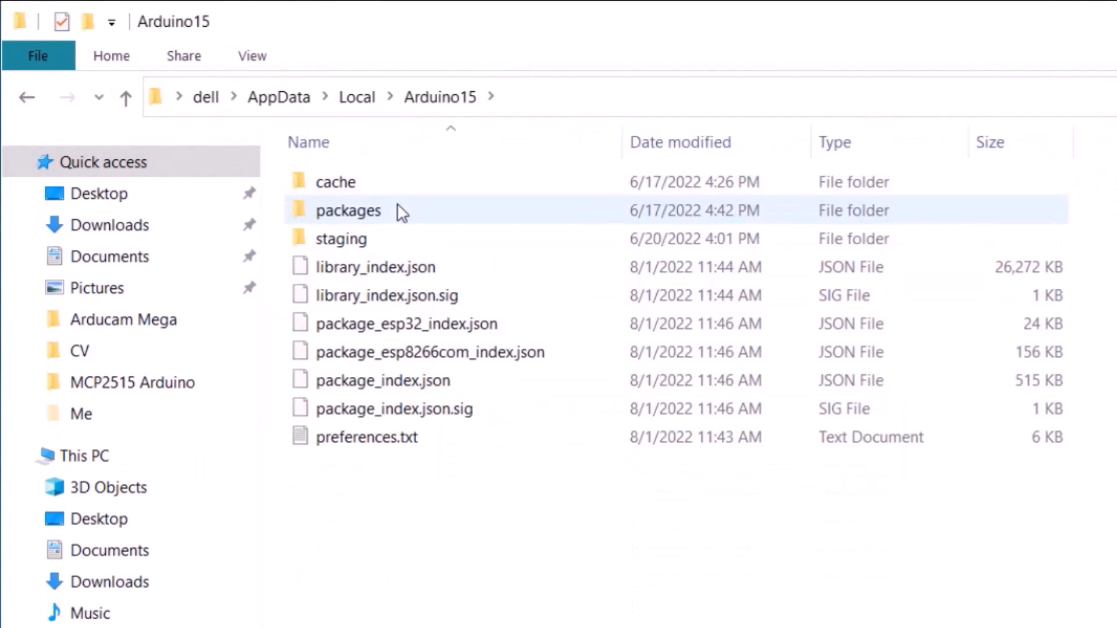
double_click(349, 210)
text(pins_arduino.h)
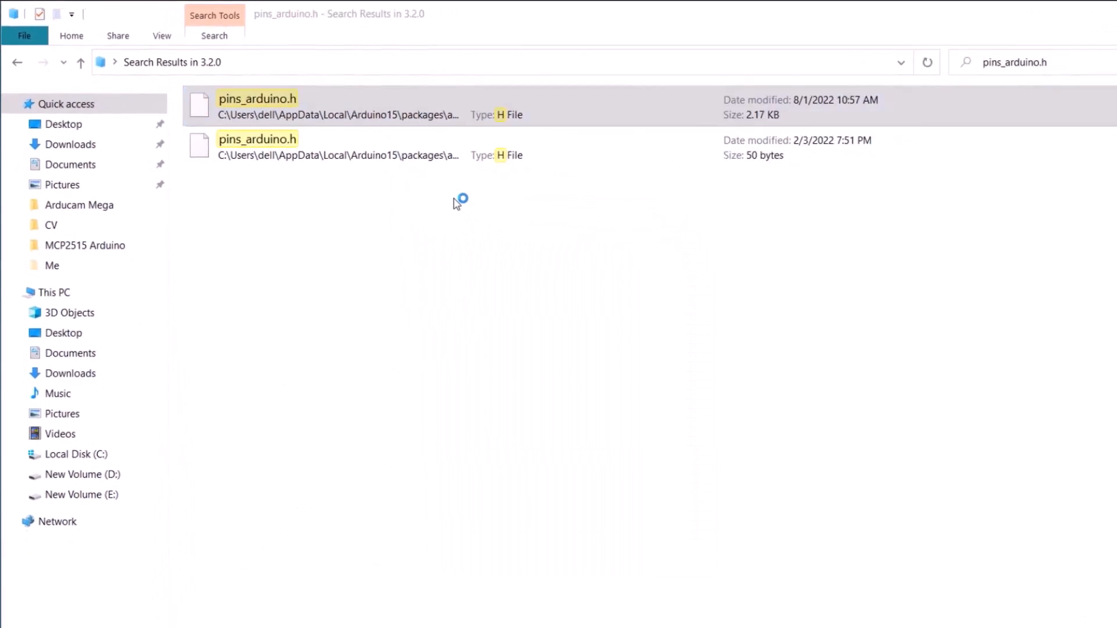
double_click(257, 105)
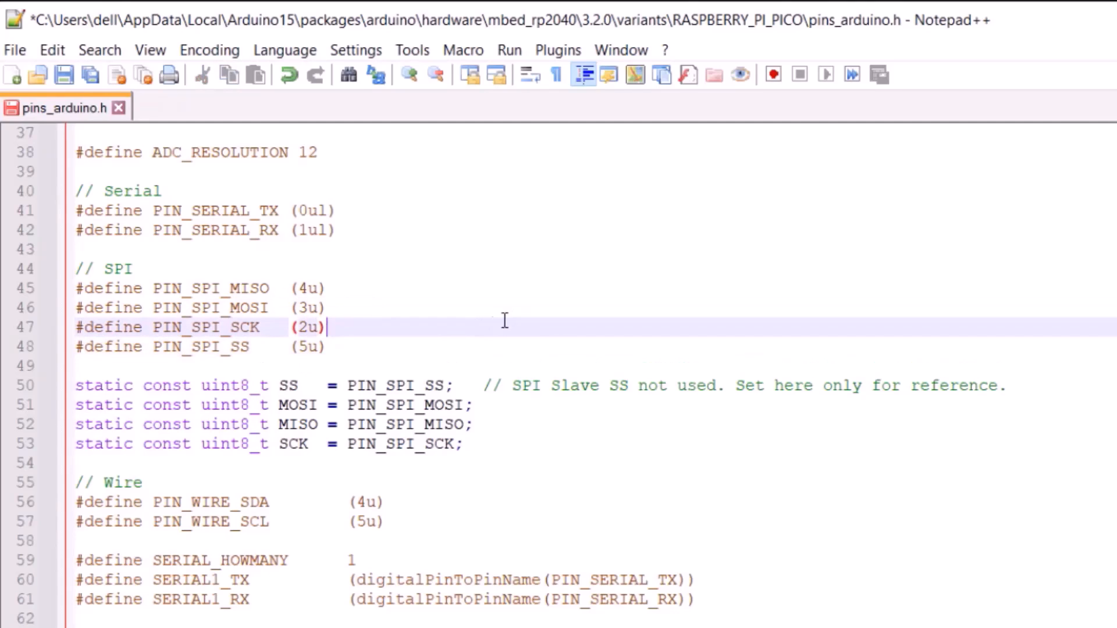
- Set the SPI pin defines to MISO 4, MOSI 3, SCK 2 and SS 5
click(14, 49)
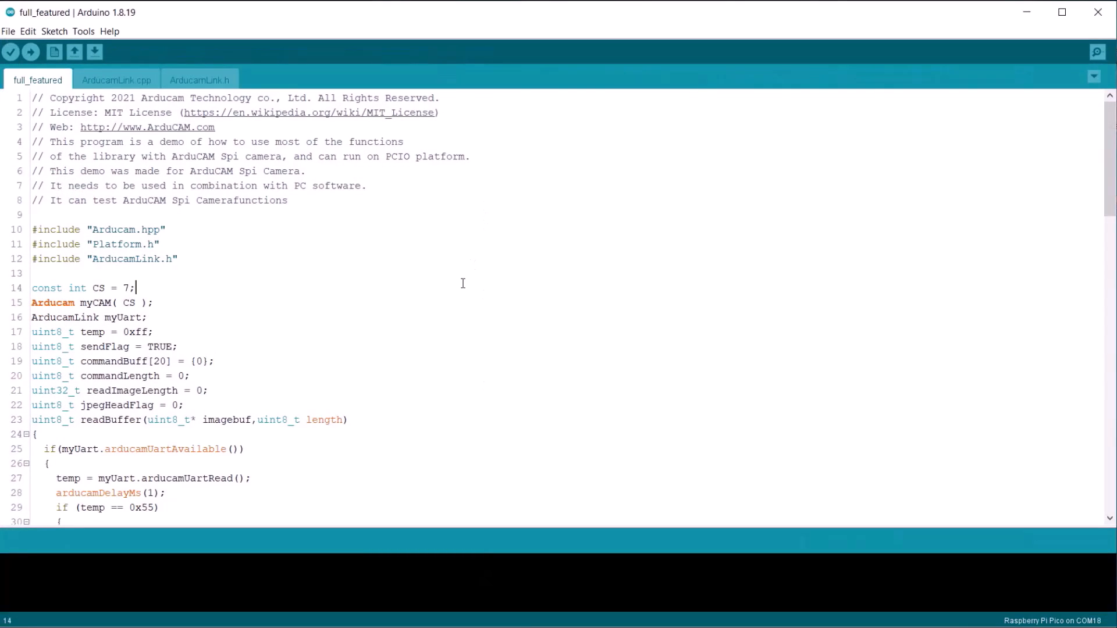
- Check in the Tools menu that Board is Raspberry Pi Pico and Port is COM18
click(83, 31)
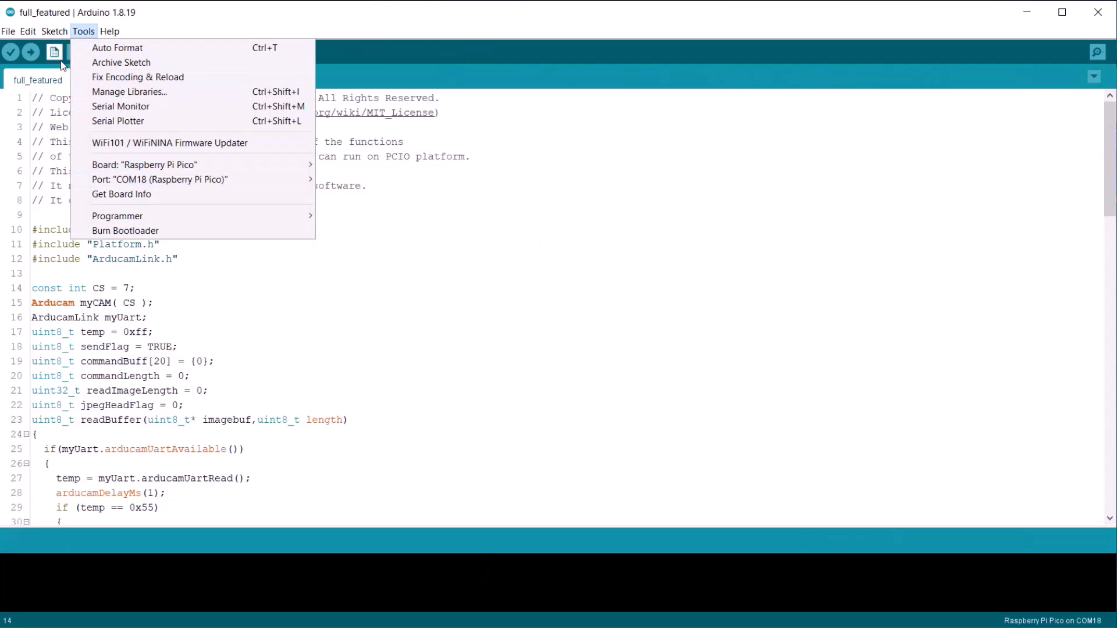
click(10, 51)
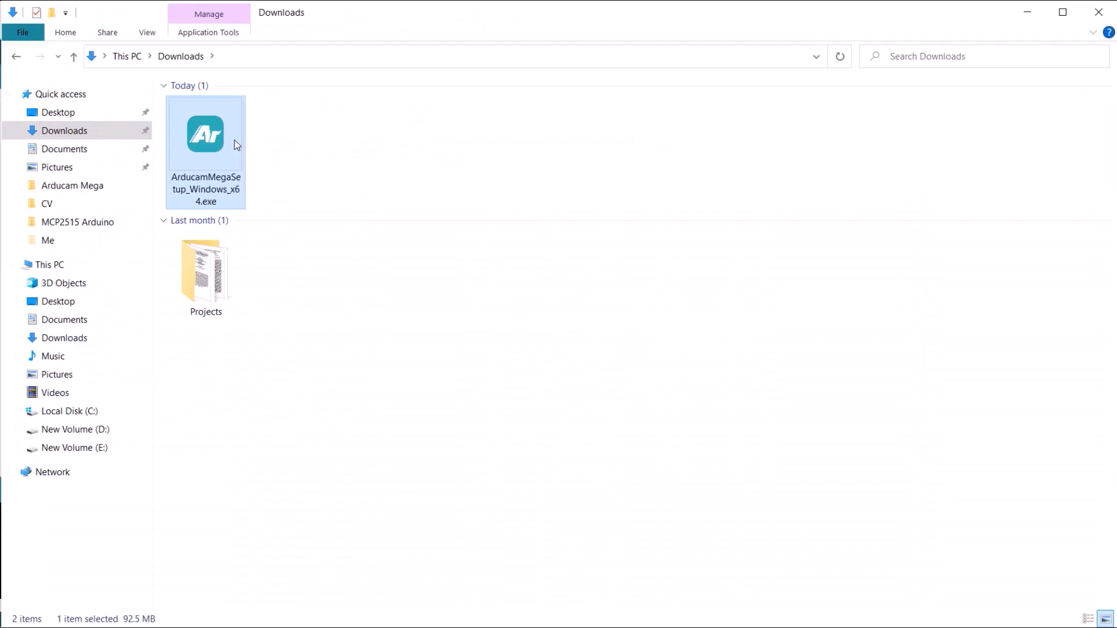
- Run ArducamMegaSetup_Windows_x64.exe from Downloads to install Arducam Mega
double_click(206, 134)
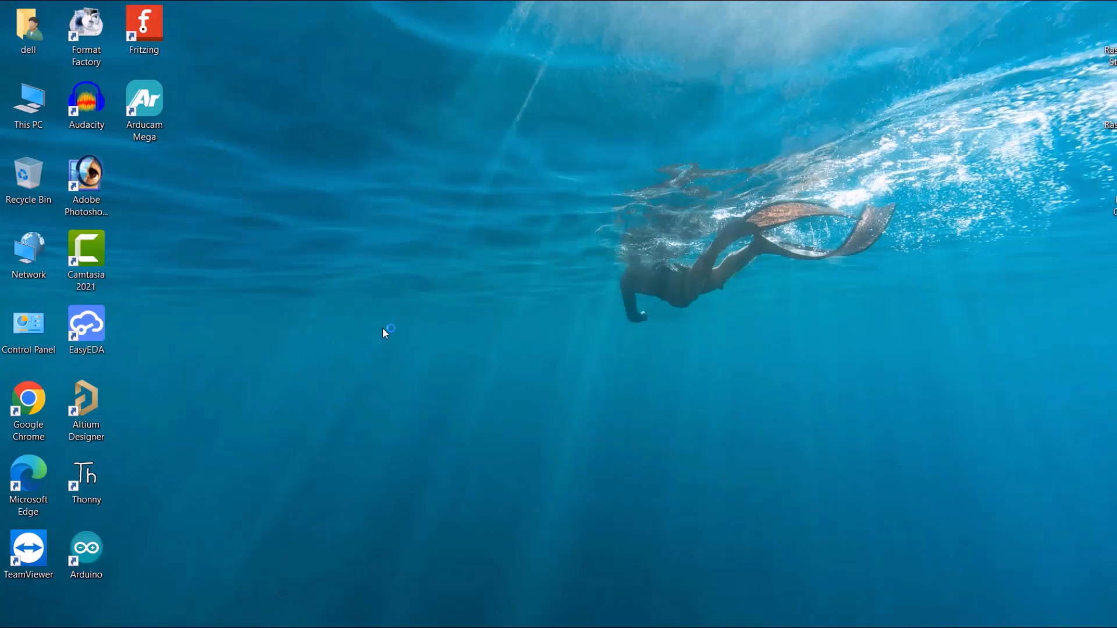
- Launch Arducam Mega and open the camera on COM18 at 921600 baud
double_click(144, 98)
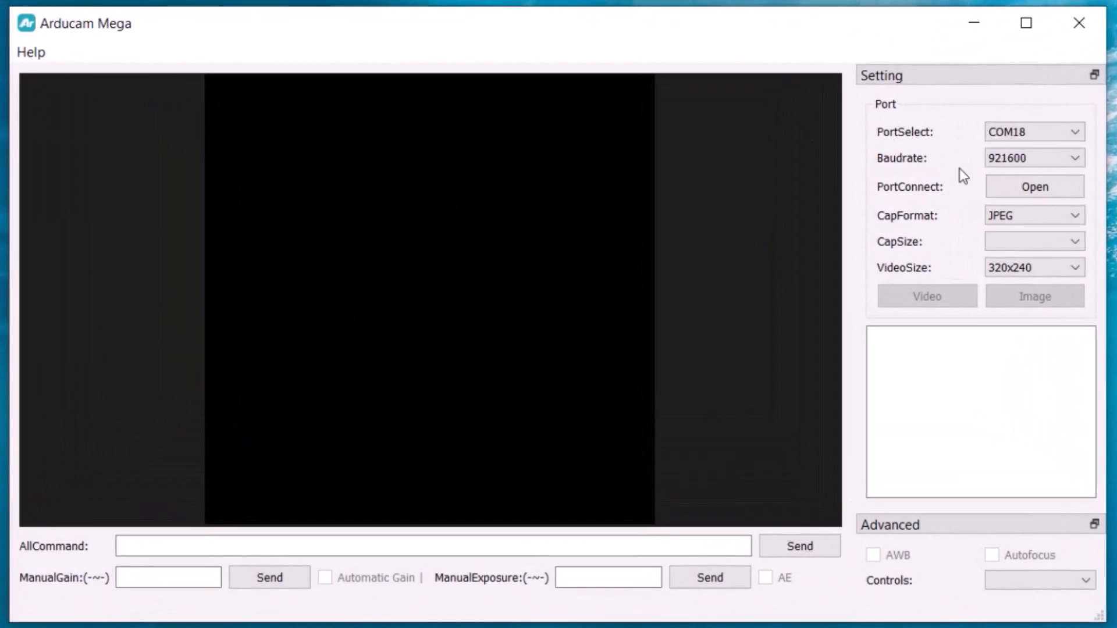
mouse_move(754, 211)
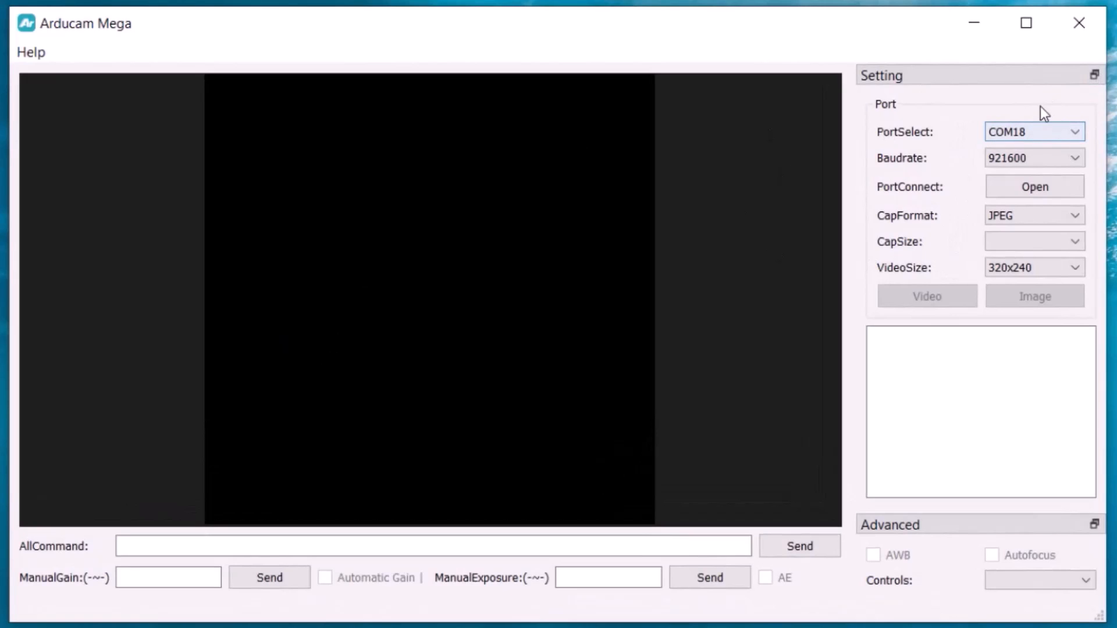
mouse_move(1034, 135)
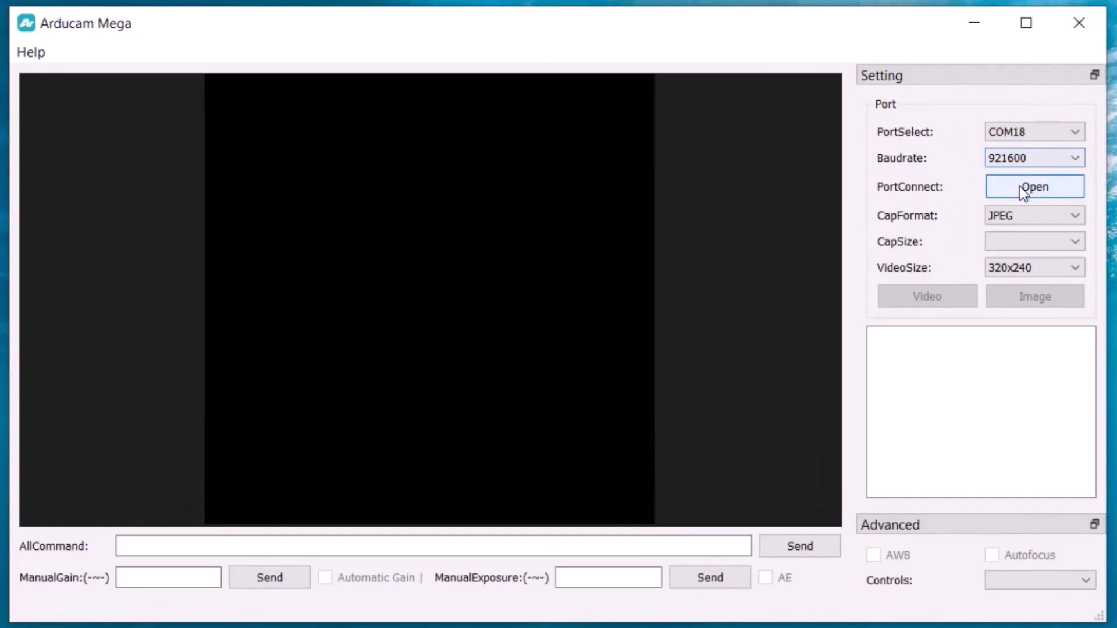
click(1033, 186)
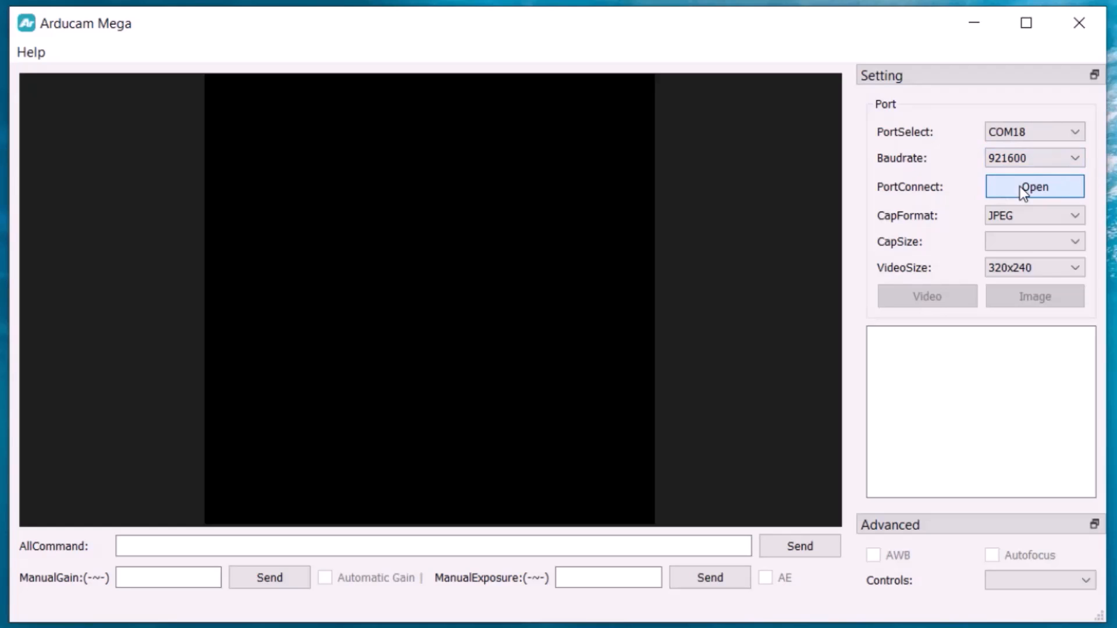
click(1034, 187)
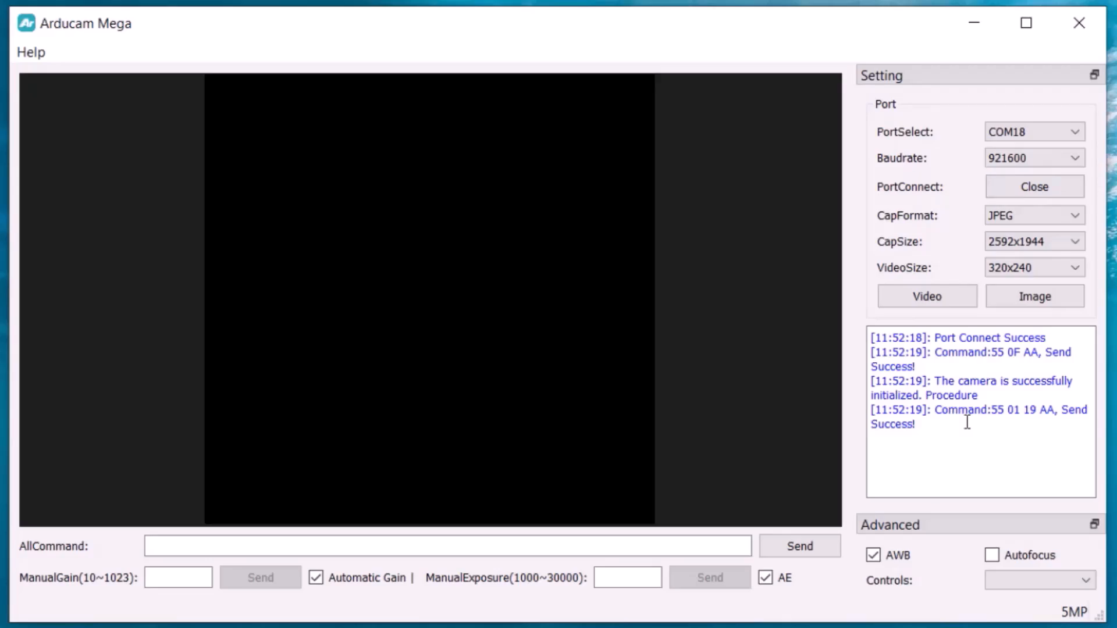
click(926, 297)
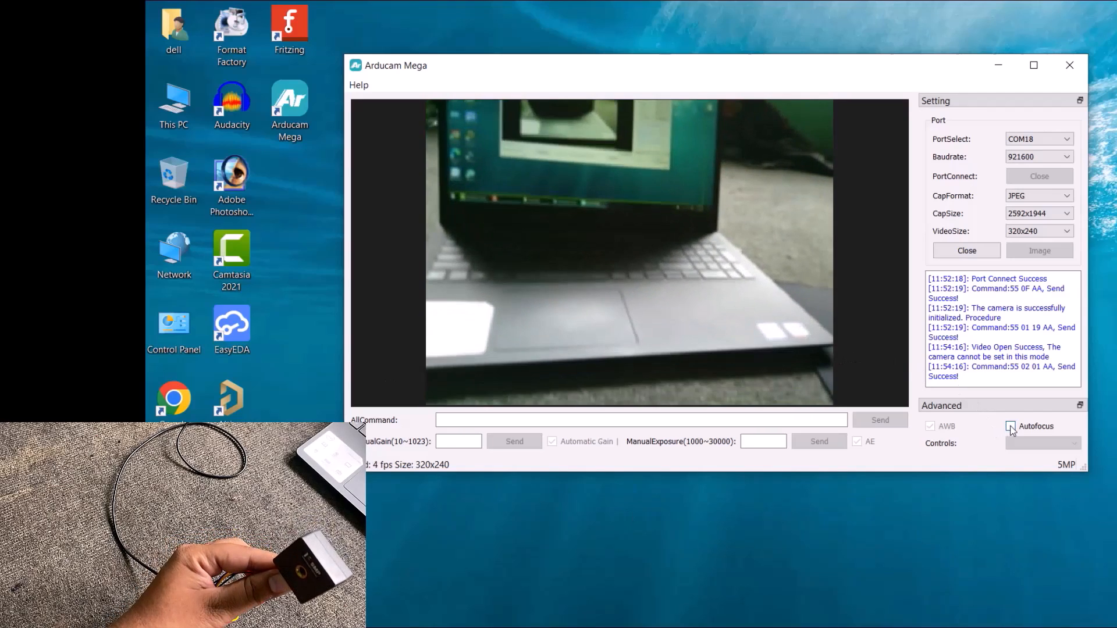
- Enable Autofocus on the 640x480 camera stream, then close the video
click(1010, 426)
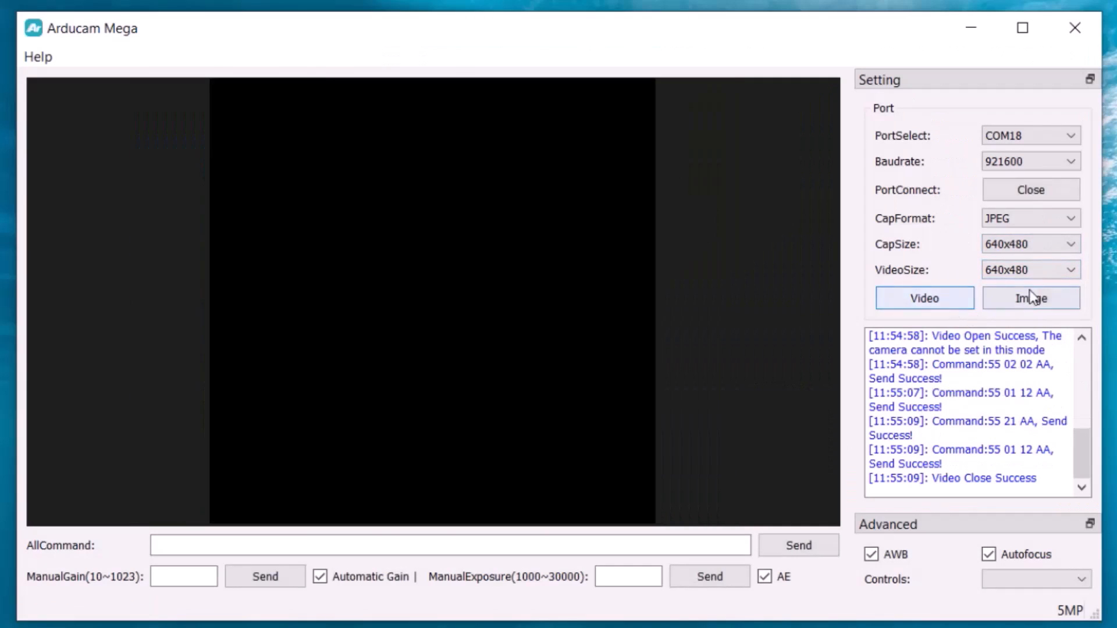
- Capture a 640x480 still, save it to the Desktop as 1.jpg, and view it
click(1031, 298)
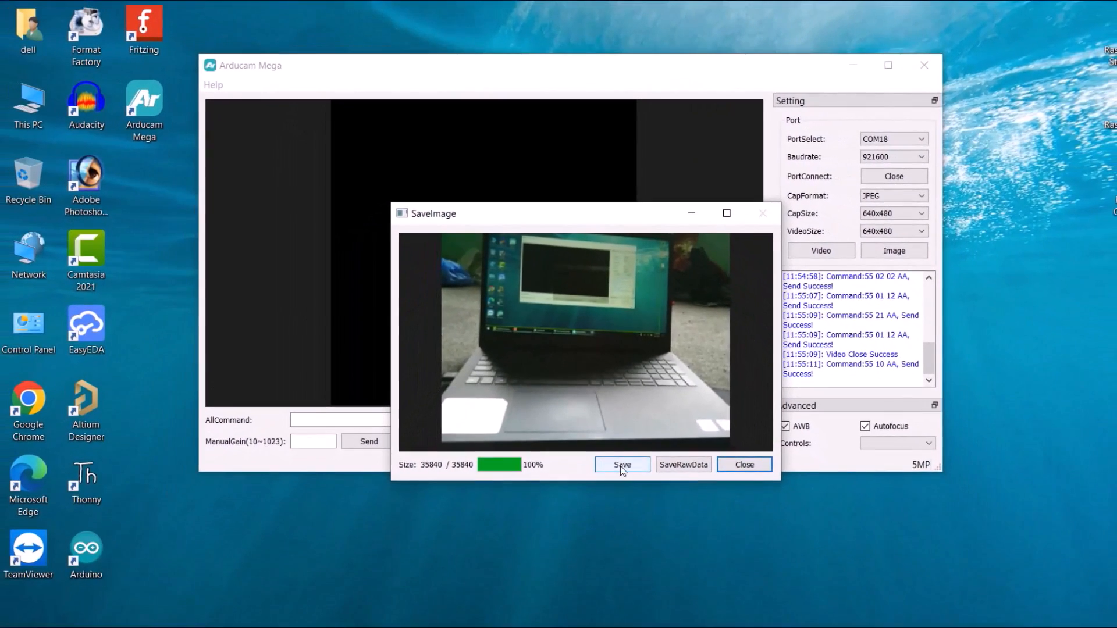
click(622, 465)
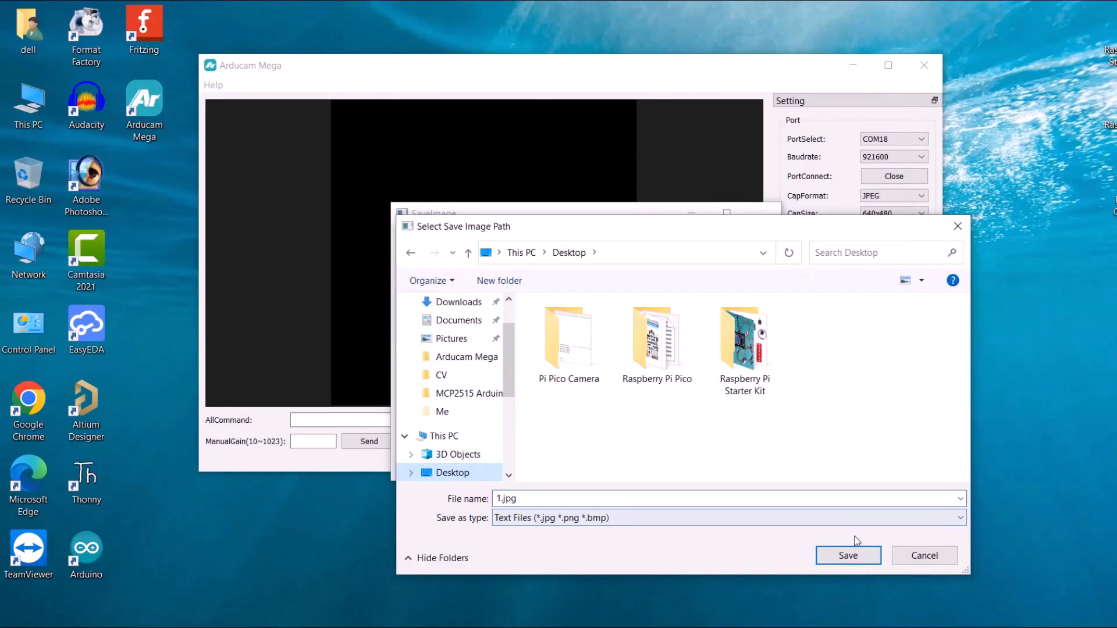
click(847, 555)
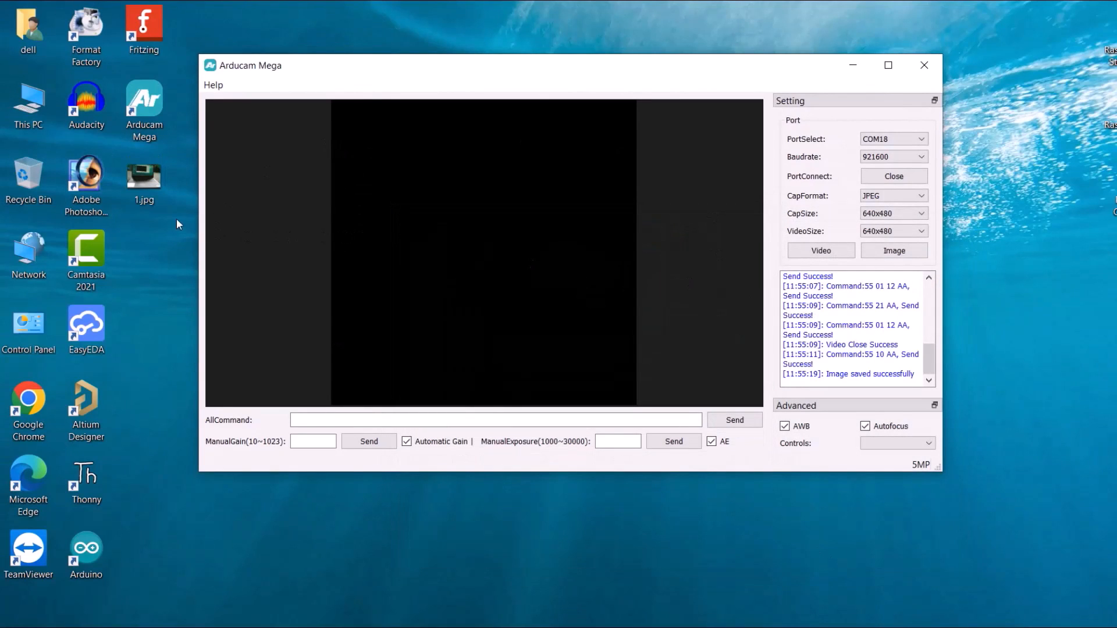
double_click(143, 177)
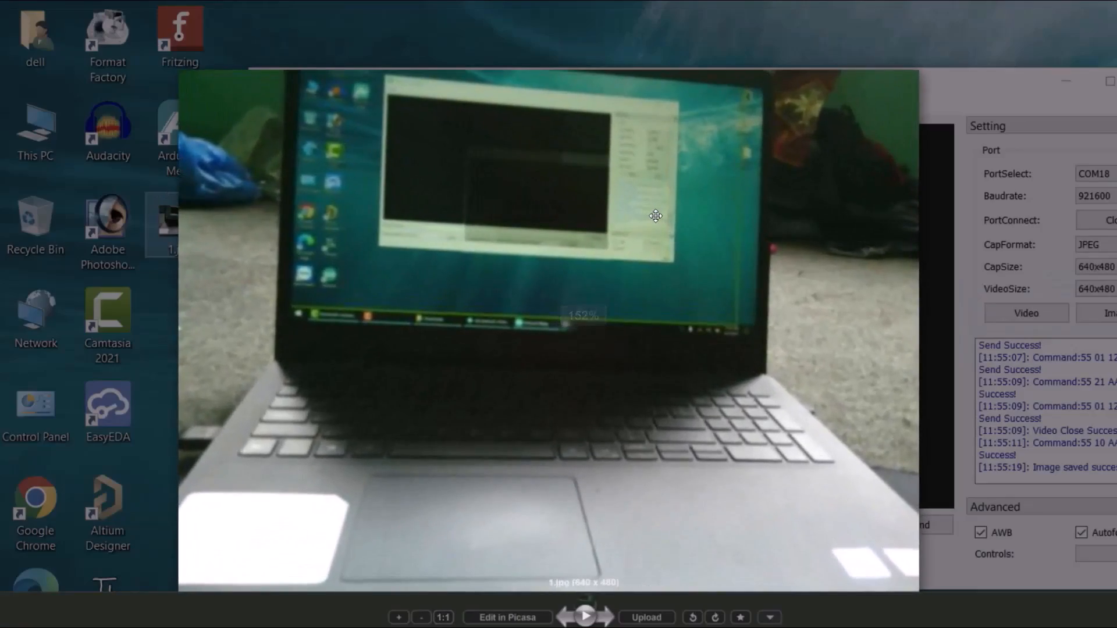
click(912, 335)
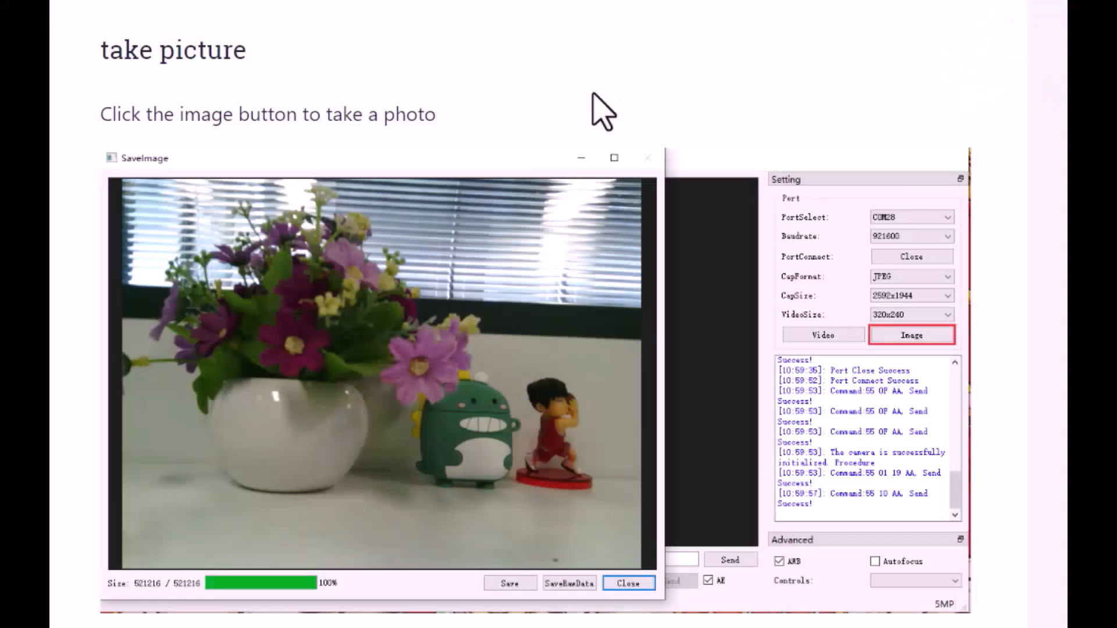
mouse_move(476, 199)
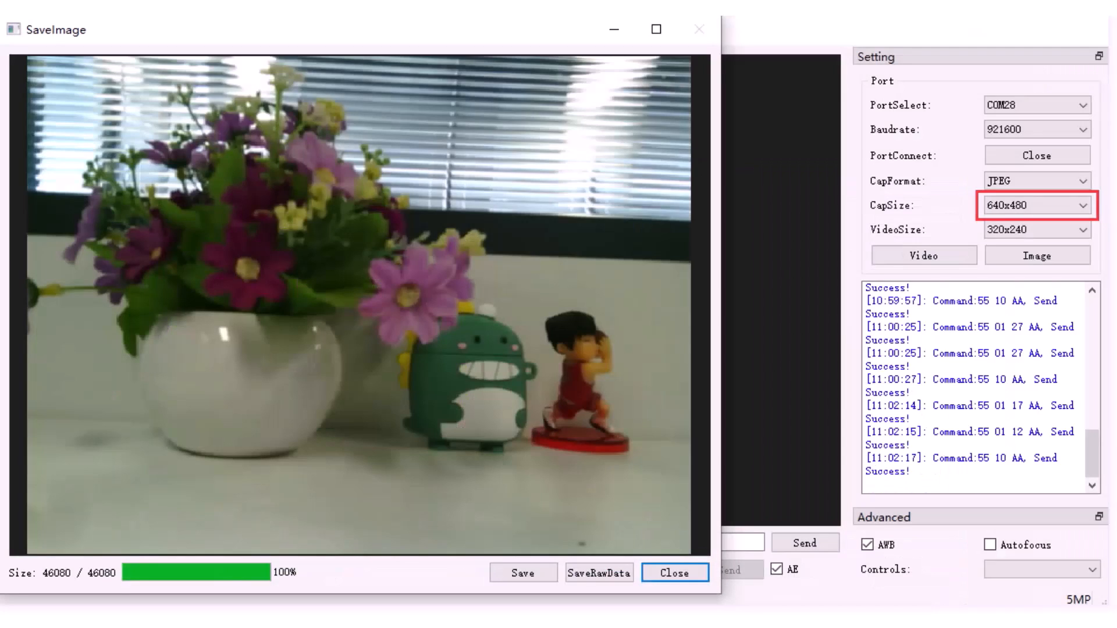
click(1037, 255)
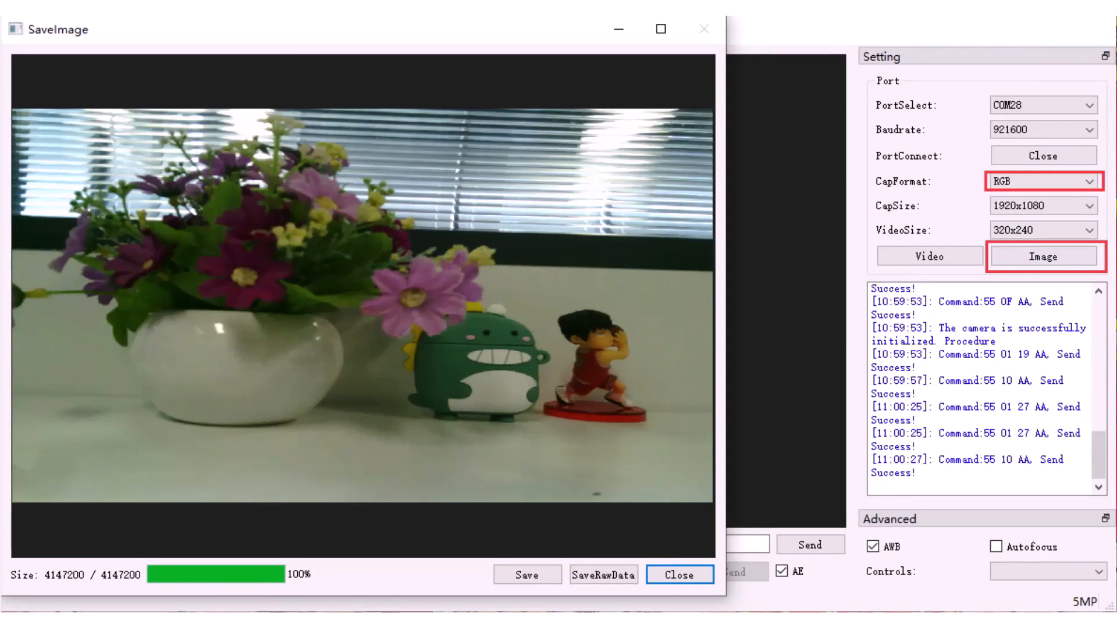
click(679, 574)
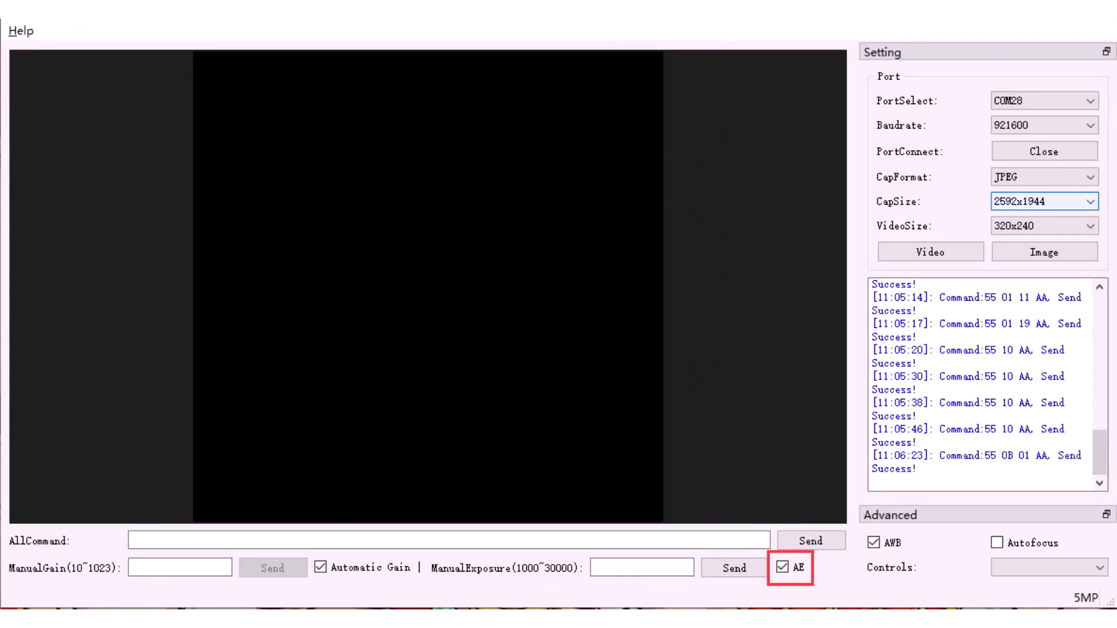
click(781, 569)
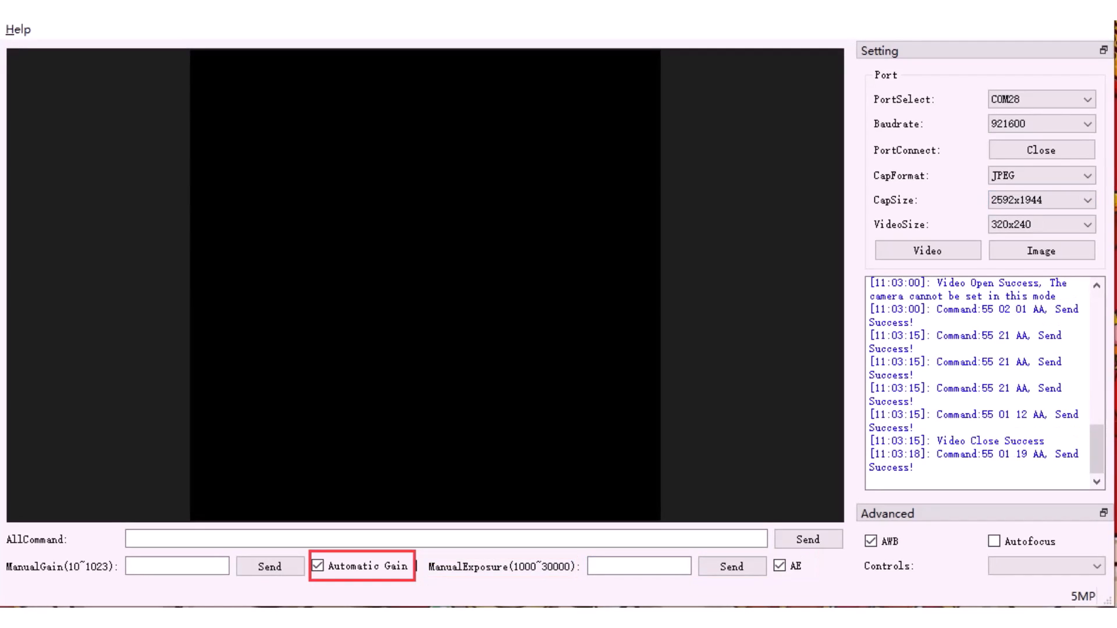
click(1041, 251)
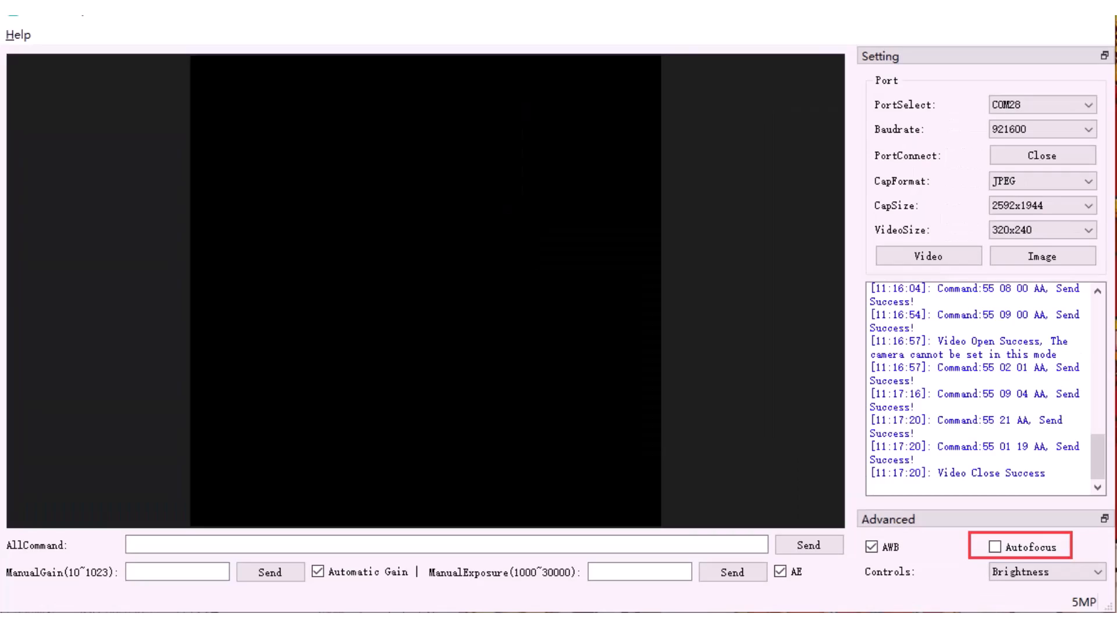
click(1047, 572)
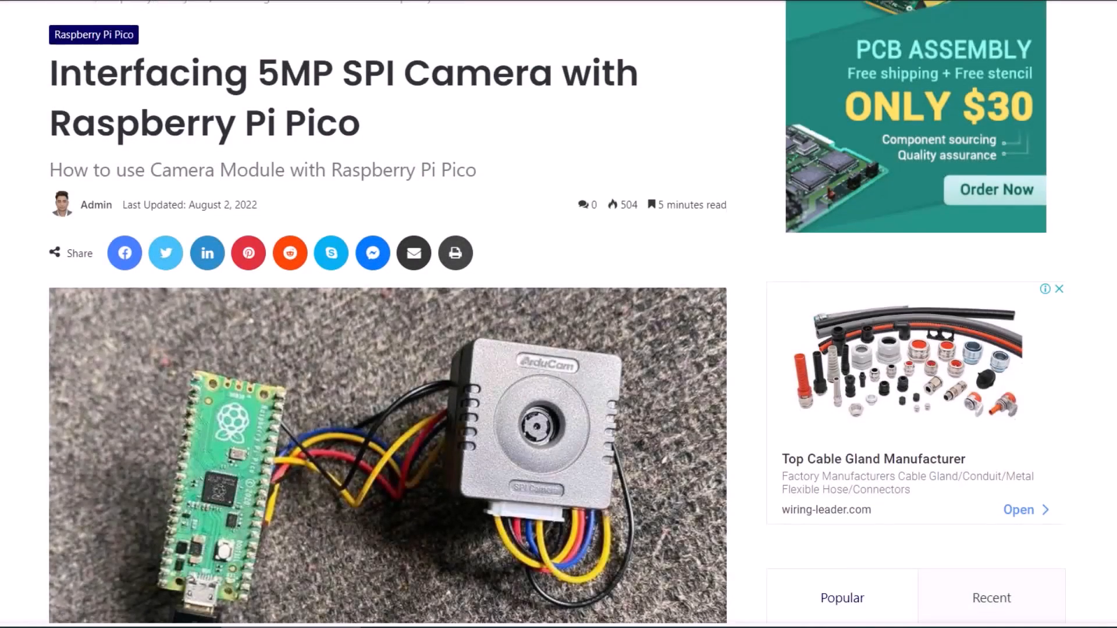
- Scroll the Pico SPI camera article down to Testing the Camera and its Arducam download link
scroll(down, 3)
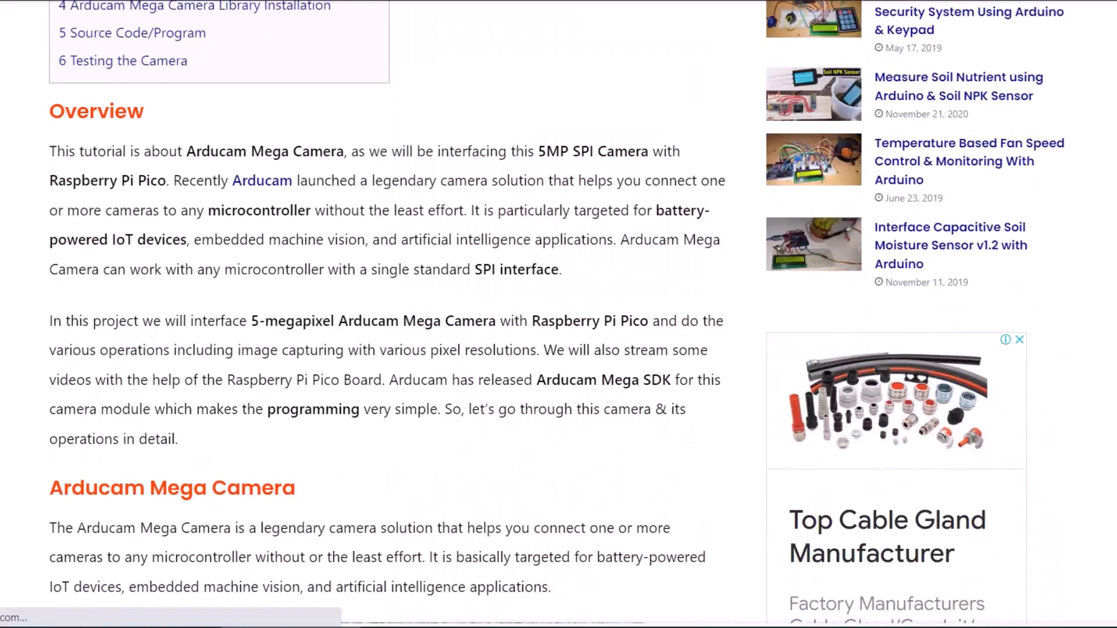
scroll(down, 3)
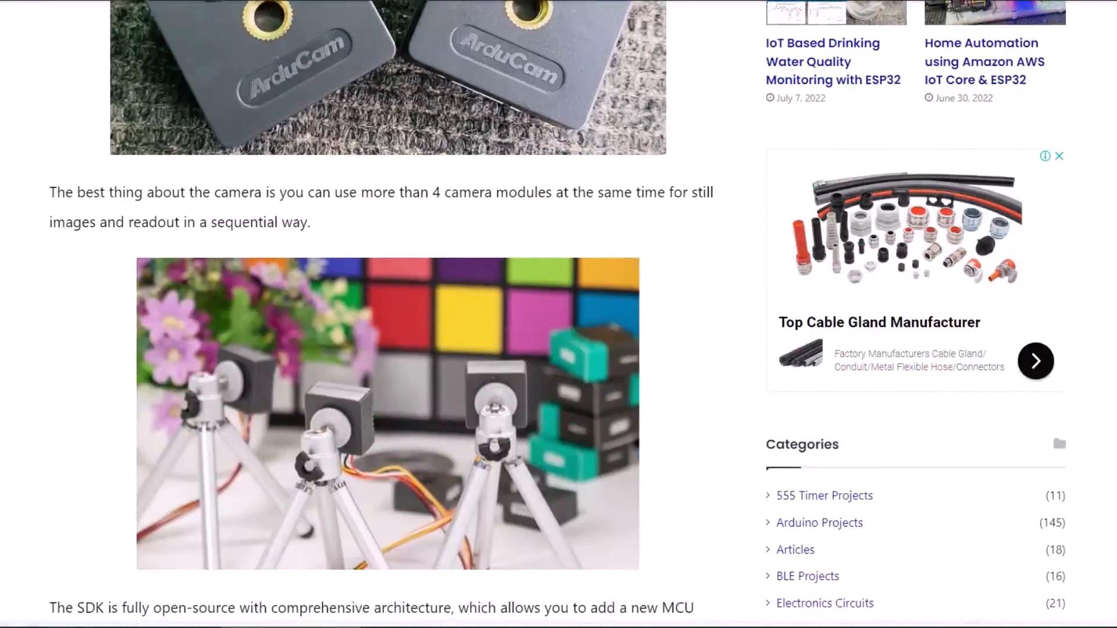
scroll(down, 3)
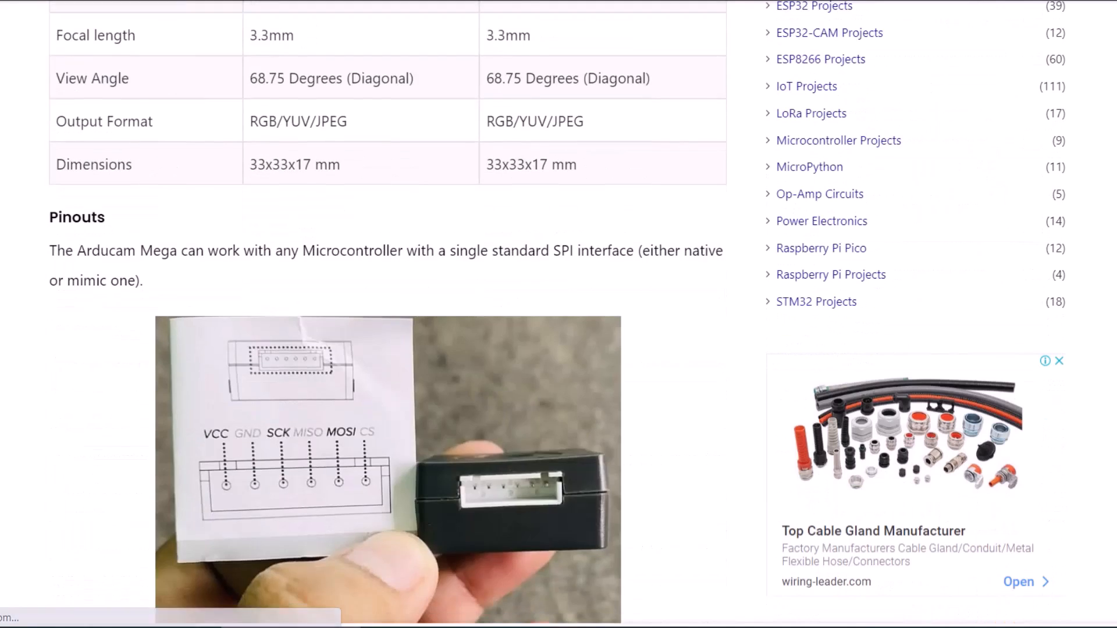
scroll(down, 3)
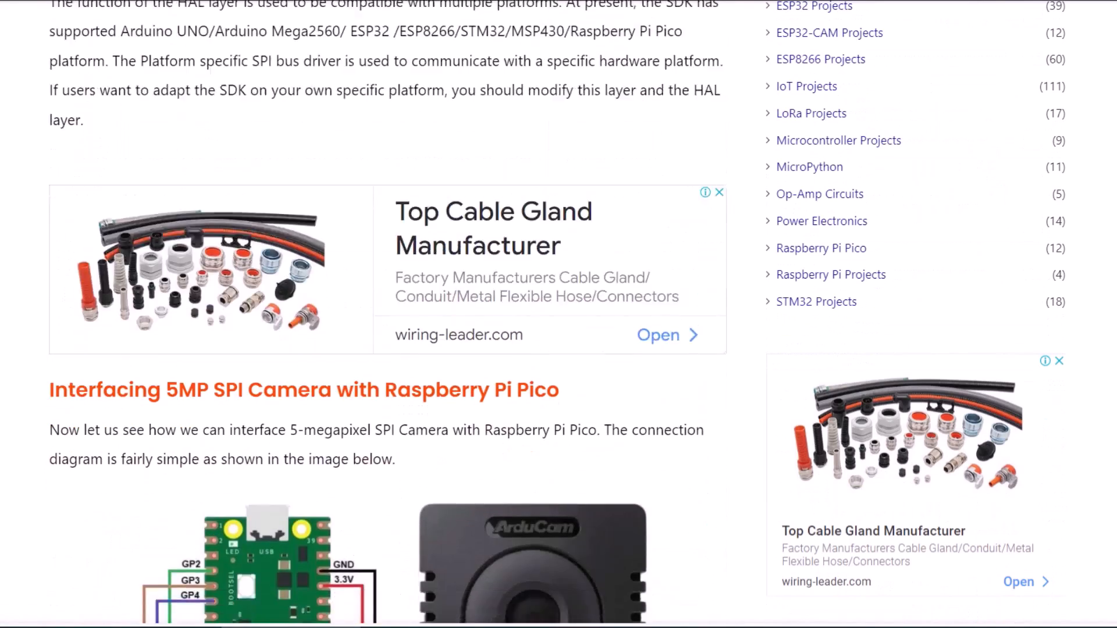
scroll(down, 3)
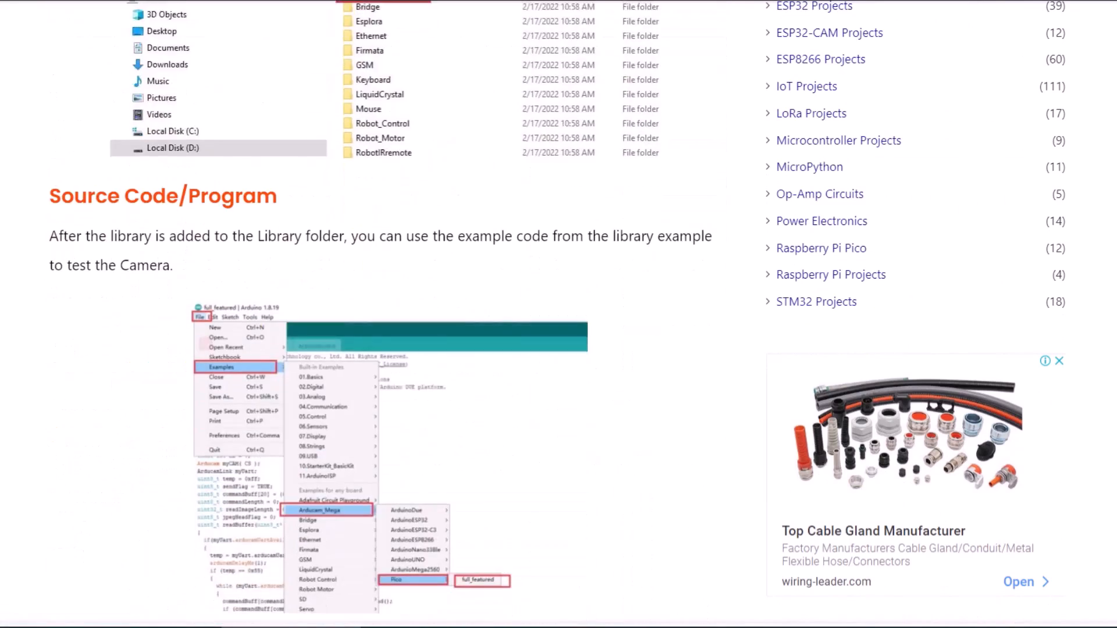
scroll(down, 3)
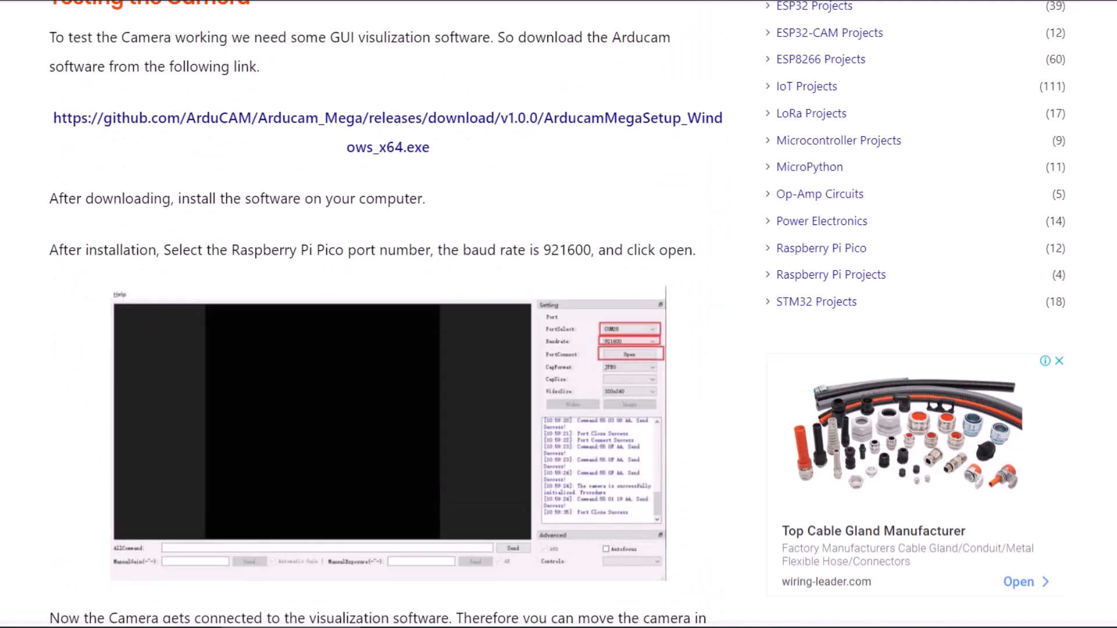